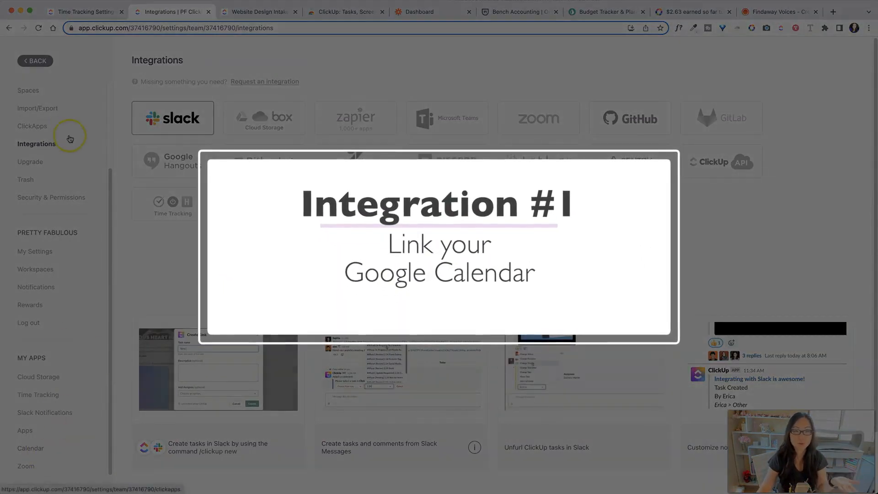
Open the workspace settings menu from the avatar and go to the Integrations page
click(172, 11)
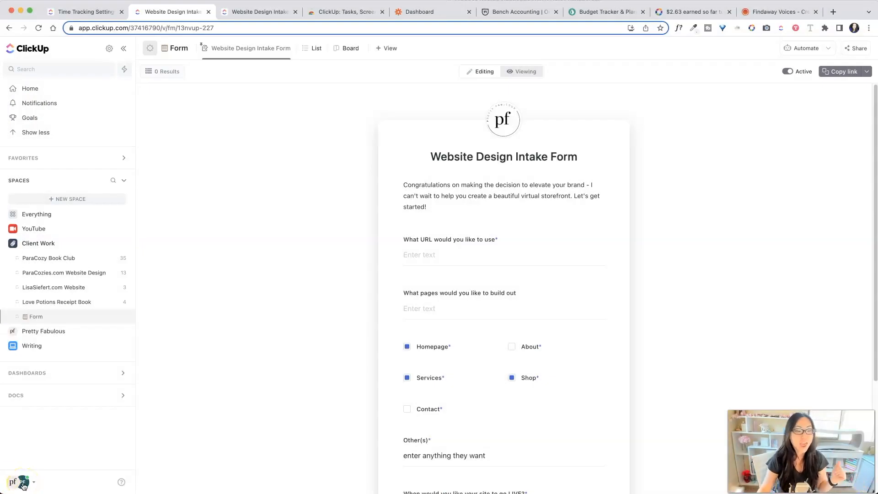
click(21, 482)
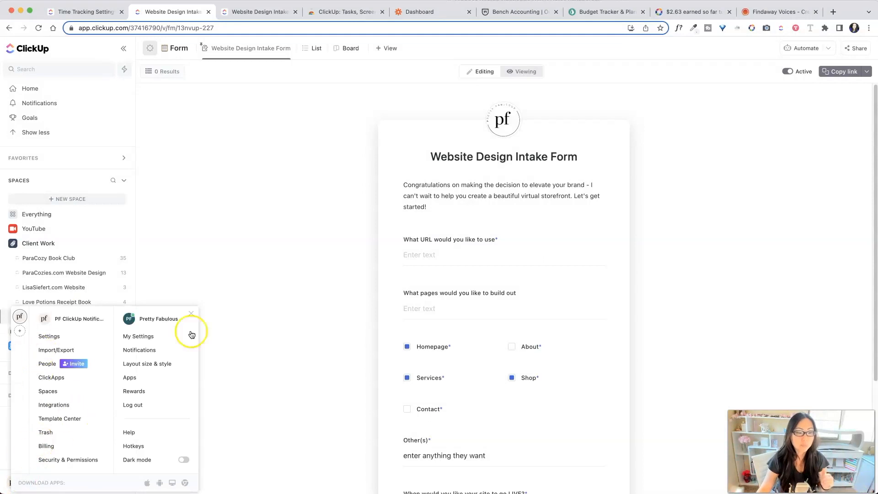
mouse_move(67, 395)
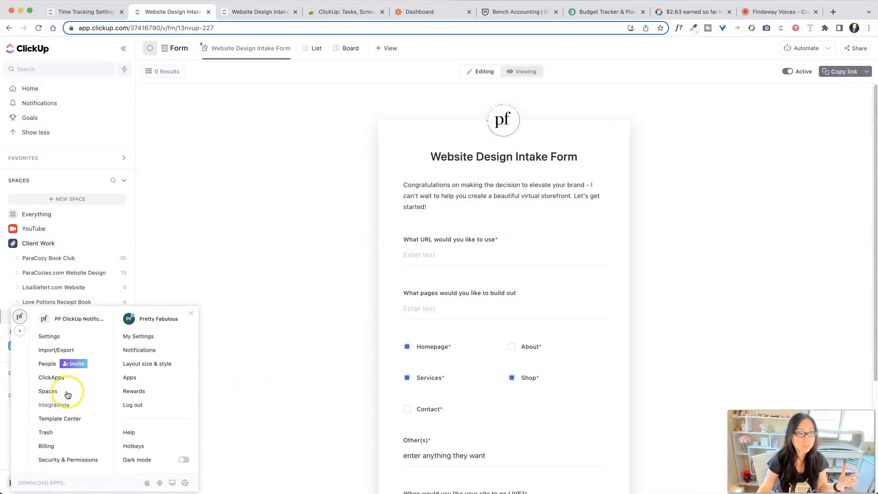
click(54, 404)
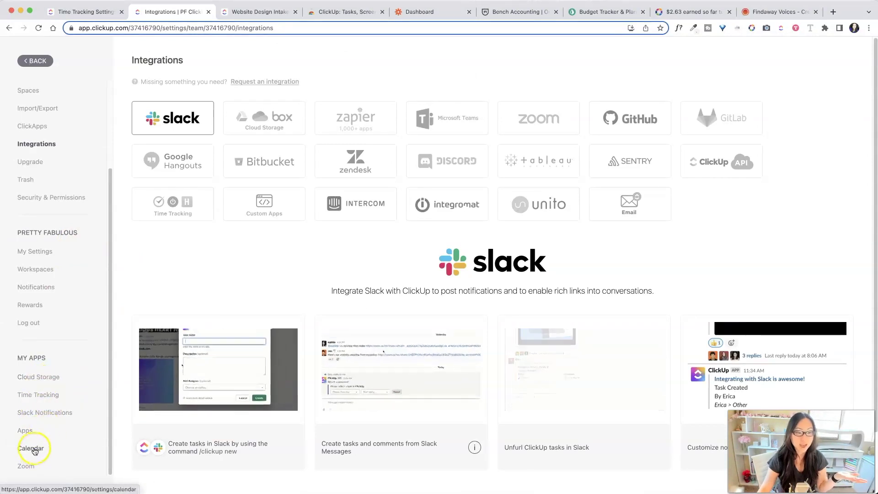
Show the Calendar settings with Google Calendar and ClickUp Tasks sync both connected
click(31, 448)
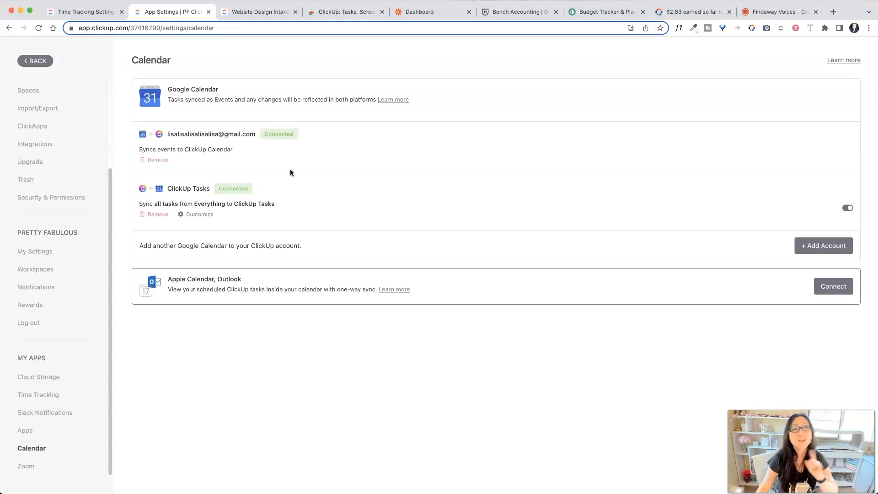
mouse_move(226, 232)
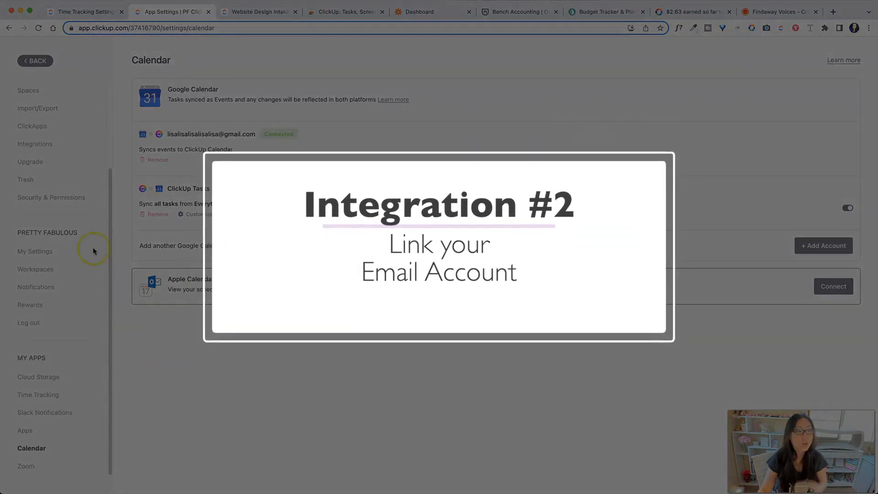
mouse_move(35, 143)
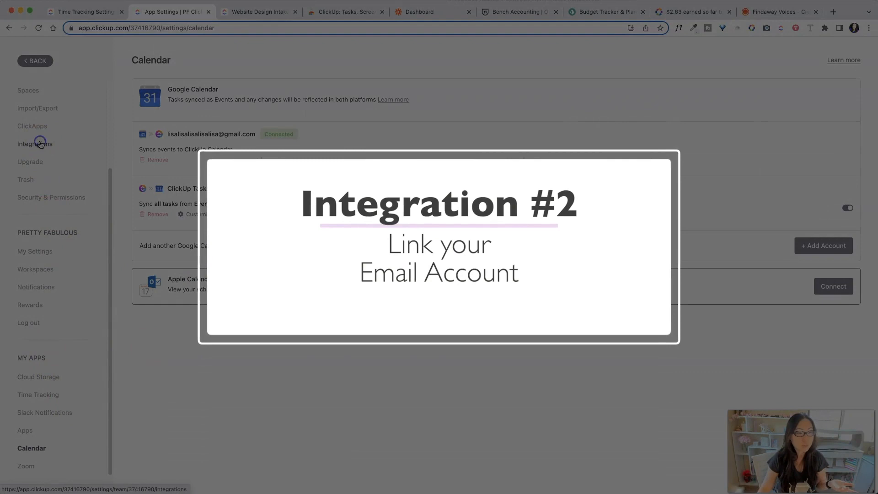
Go back from the calendar settings toward the integrations list and the Client Work form
click(35, 143)
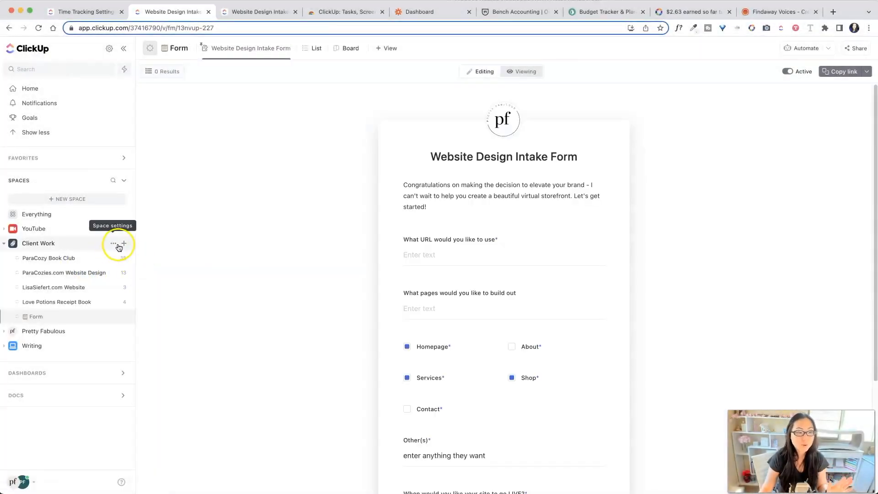
Open the Website Design Intake Form under Client Work and switch it into editing mode
click(123, 246)
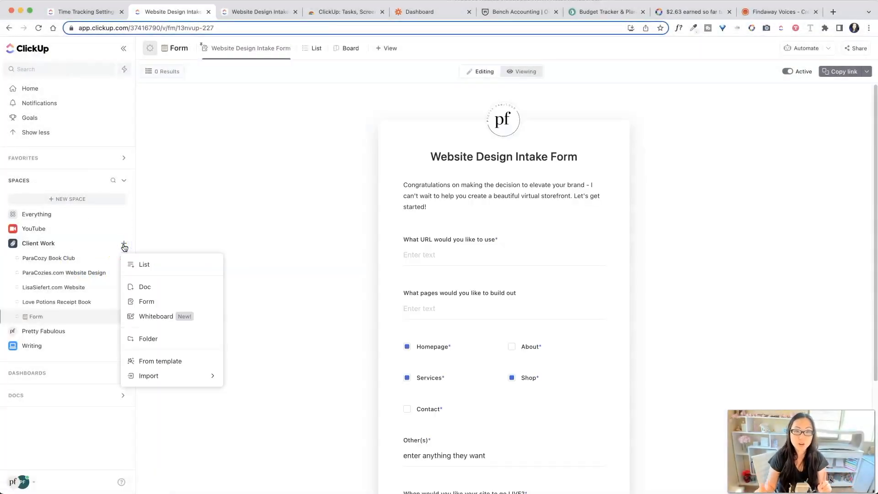
mouse_move(195, 264)
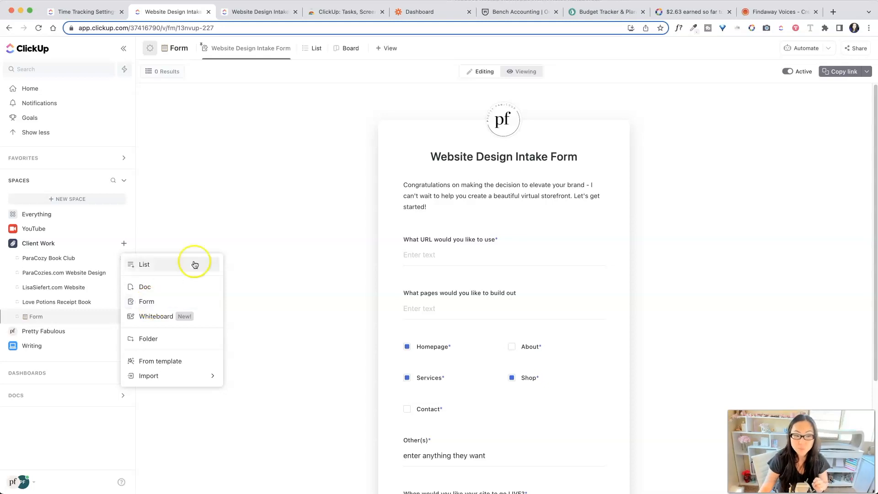
click(258, 216)
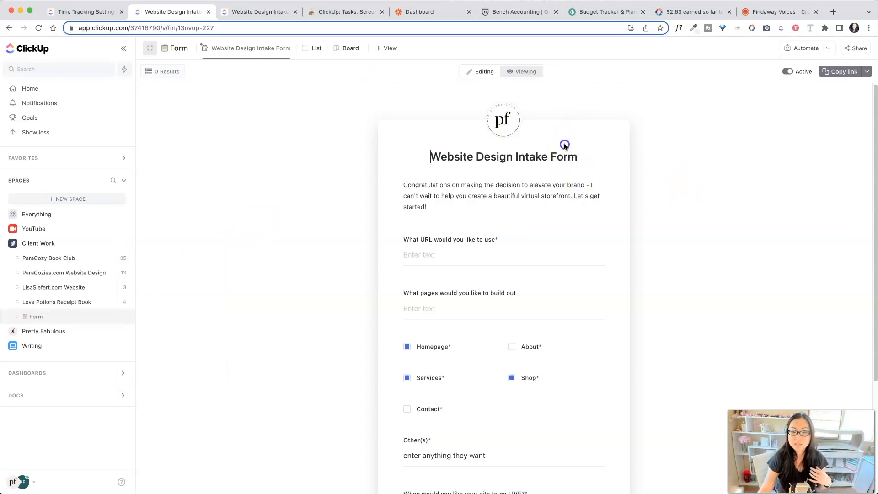
mouse_move(521, 129)
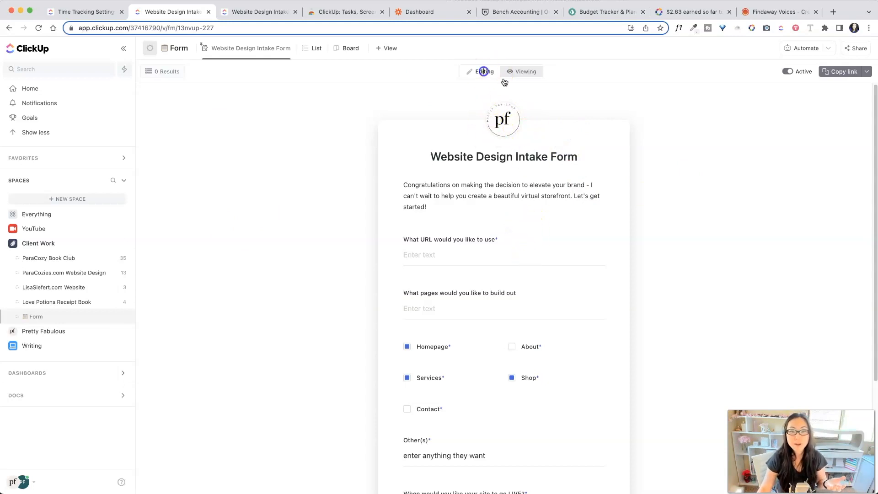
click(483, 72)
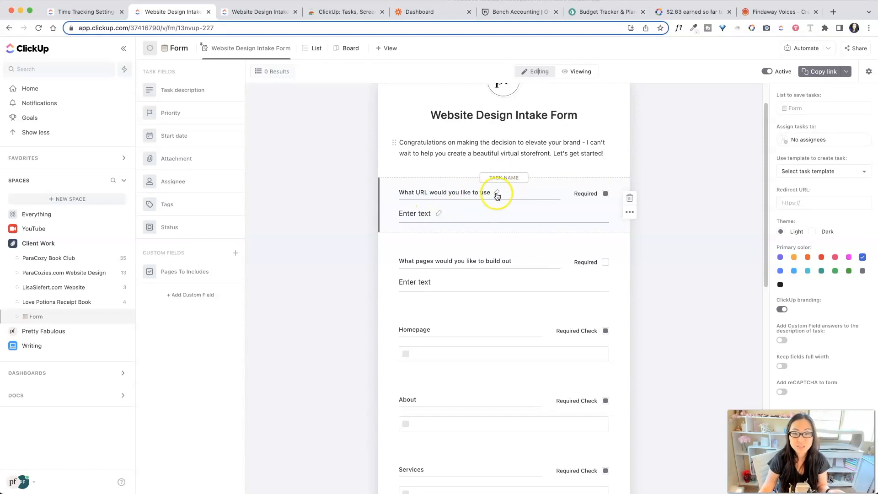
mouse_move(406, 198)
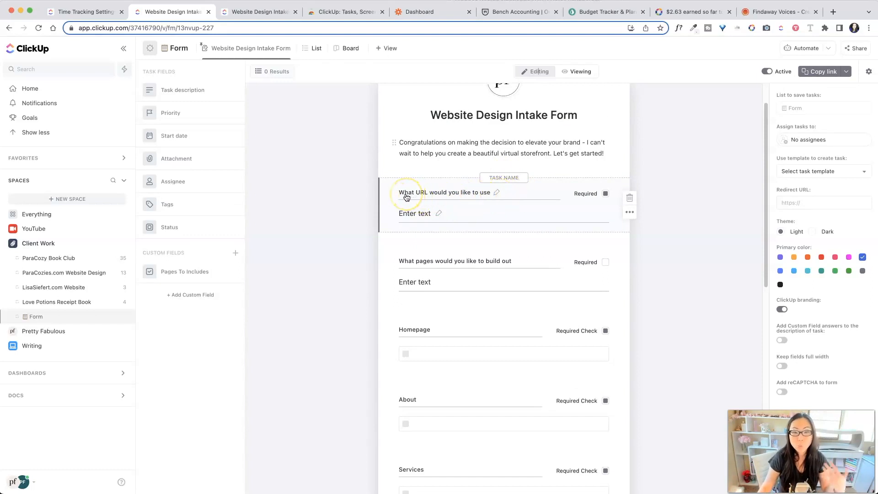
mouse_move(511, 186)
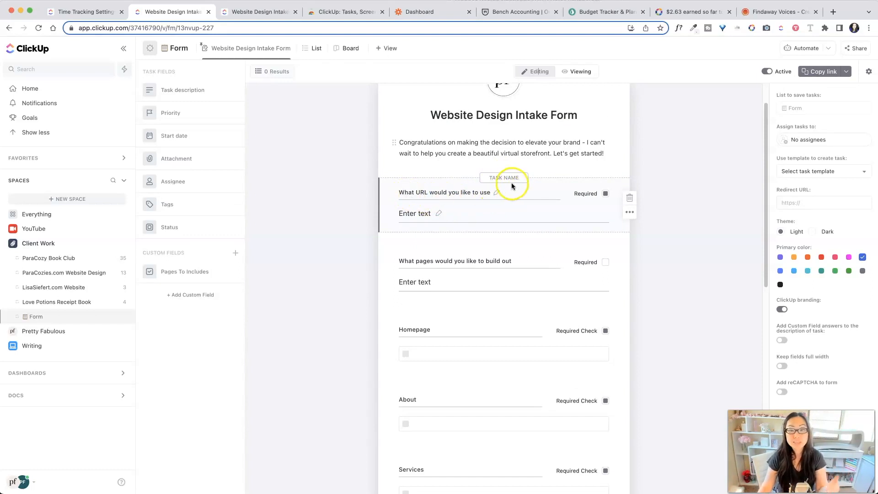
mouse_move(509, 185)
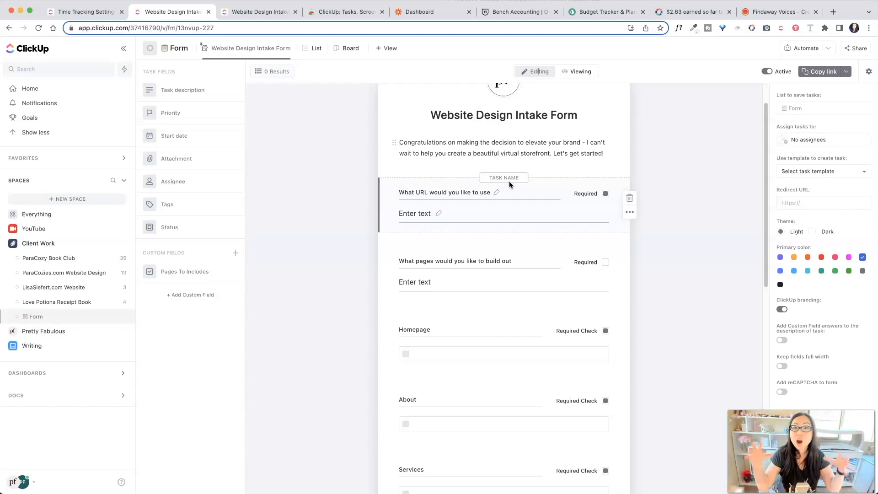
Review the form questions, try the green primary colour, then set it back to blue
click(499, 282)
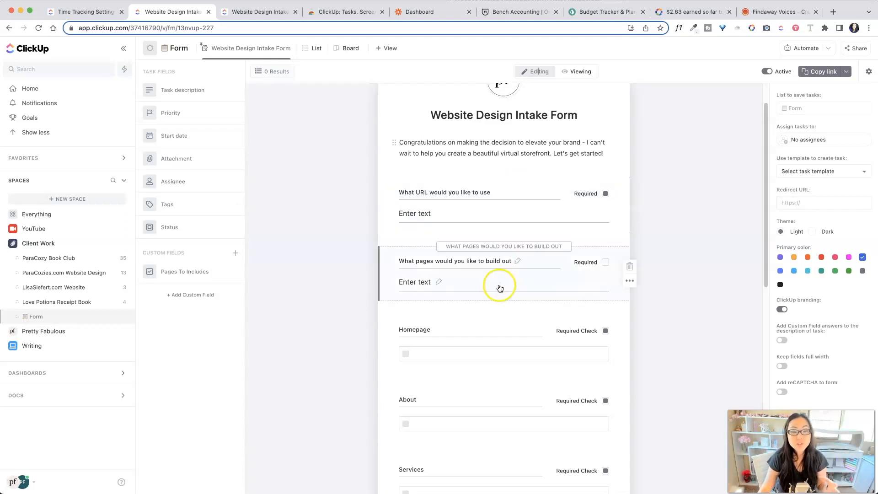
scroll(down, 3)
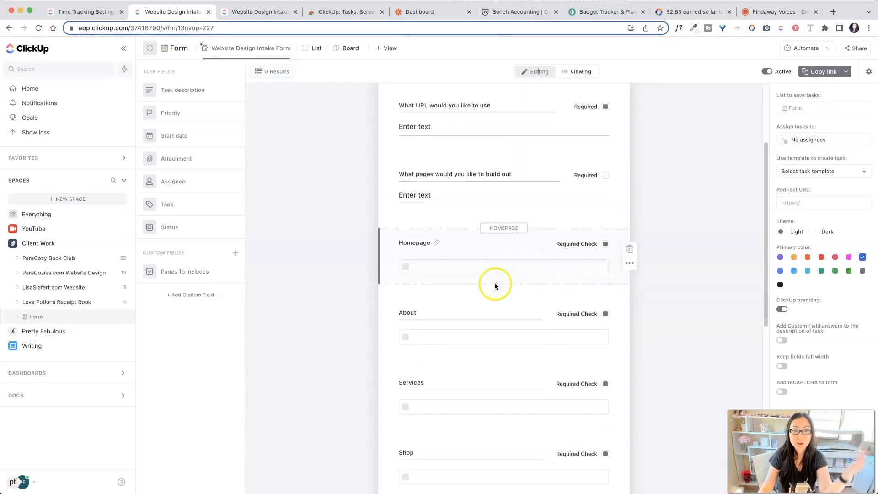
scroll(down, 3)
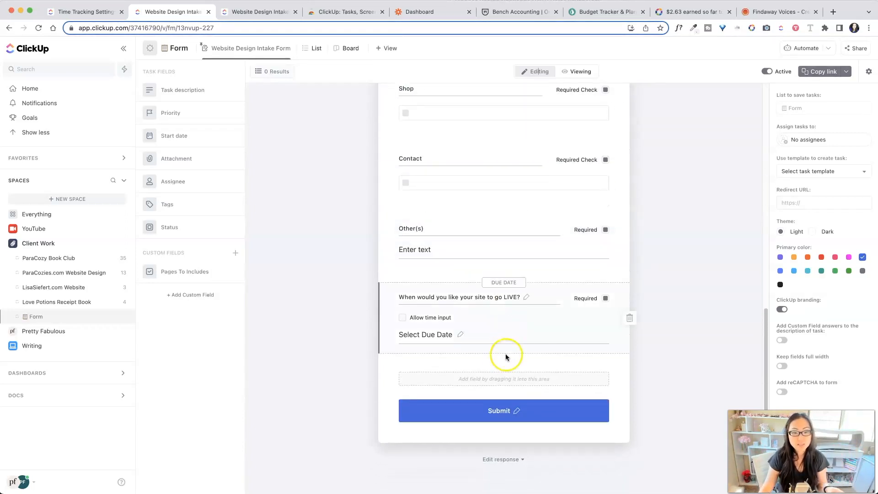
mouse_move(502, 284)
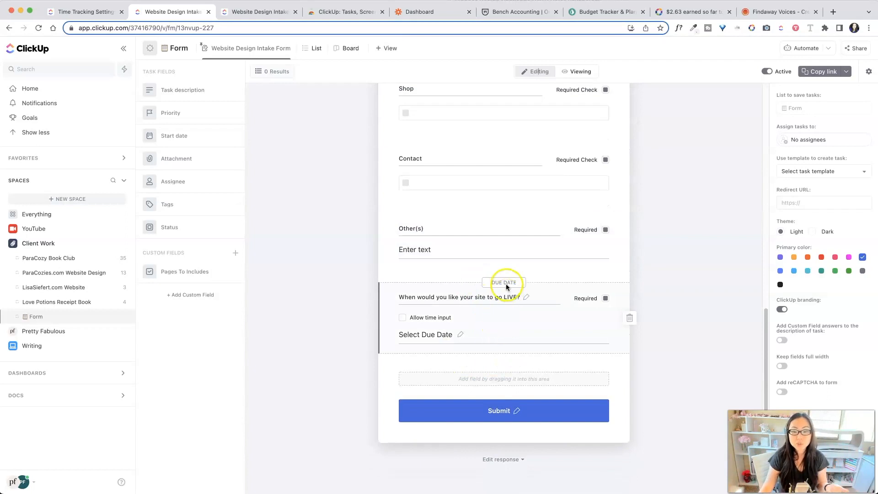
mouse_move(509, 285)
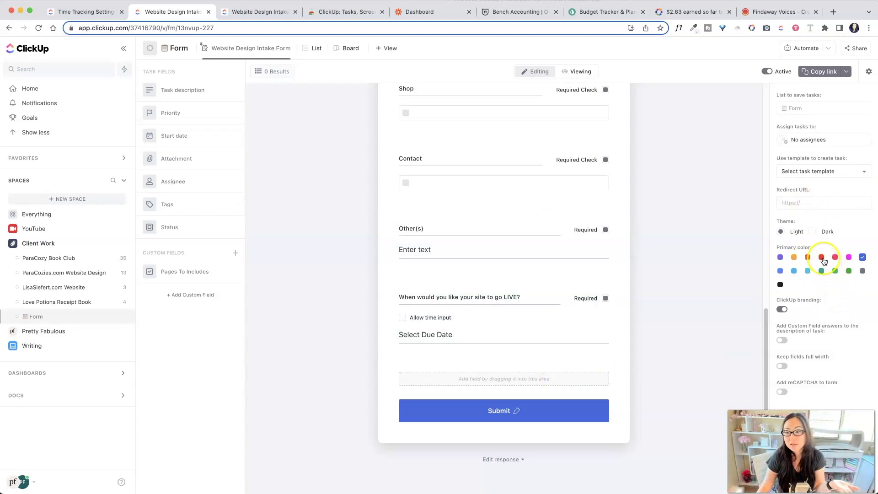
click(834, 271)
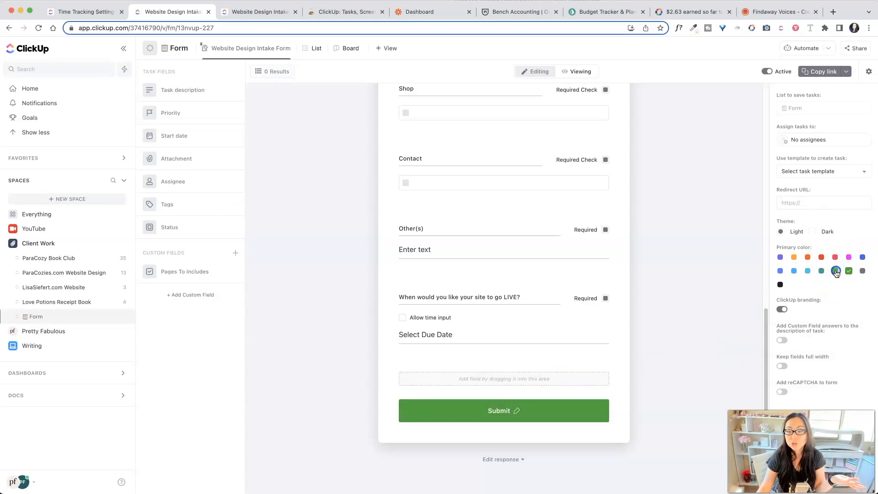
click(779, 271)
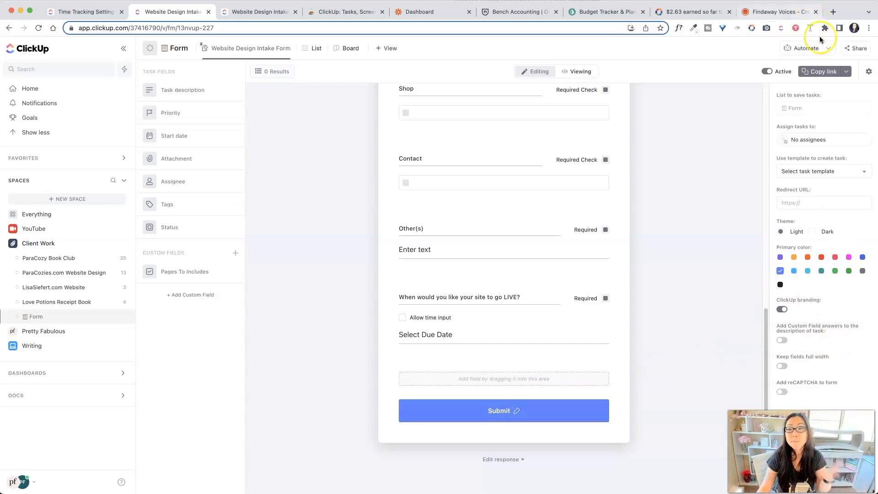
Fill the public form with a Jun 23, 2022 go-live date, then return to the form editor
click(821, 71)
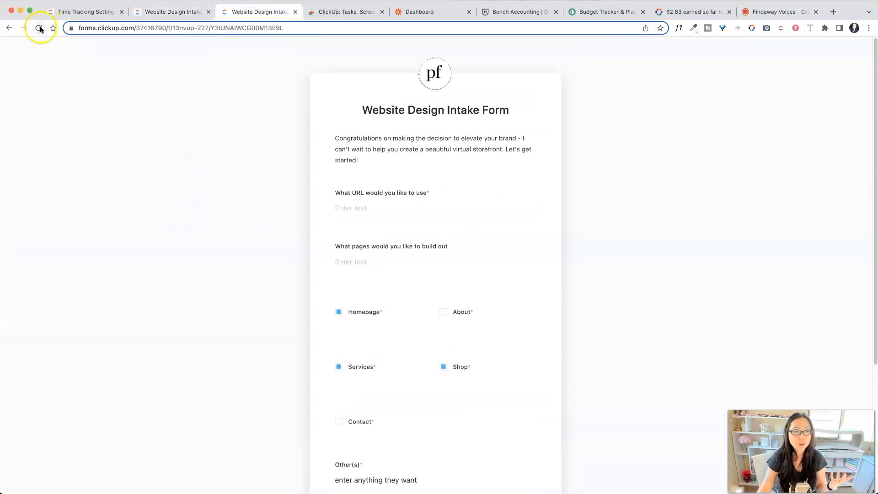
scroll(down, 3)
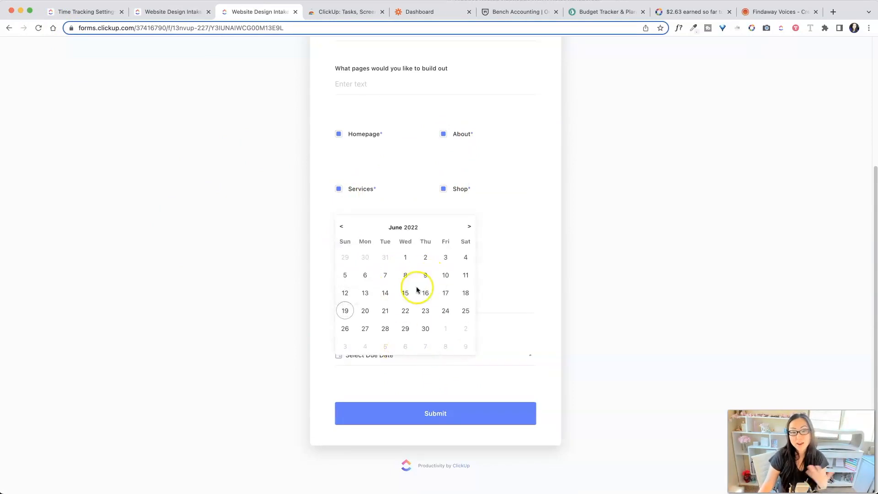
click(425, 310)
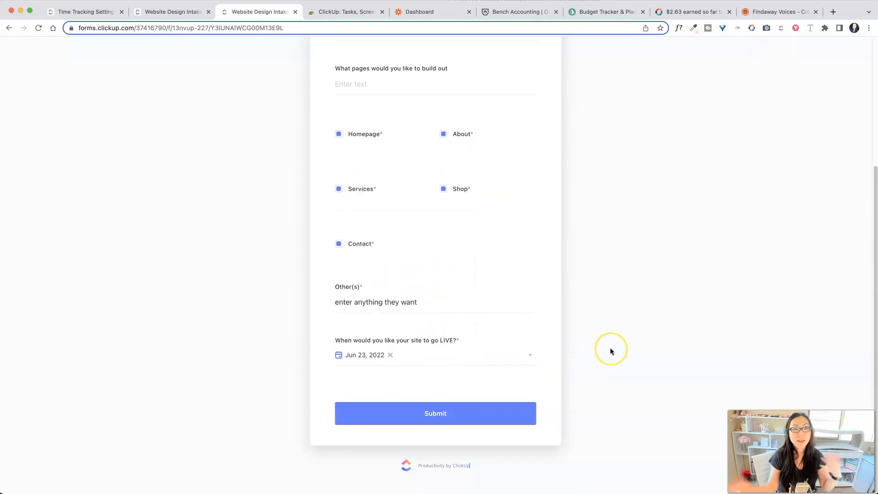
mouse_move(610, 351)
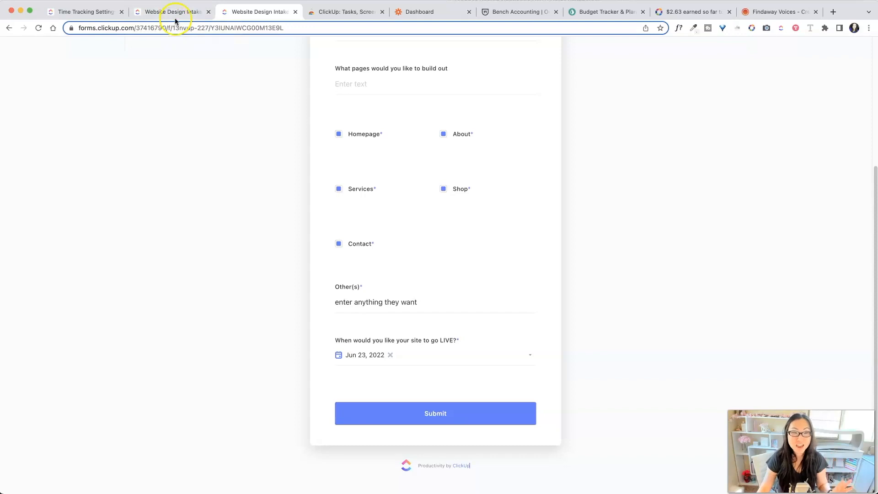
click(171, 11)
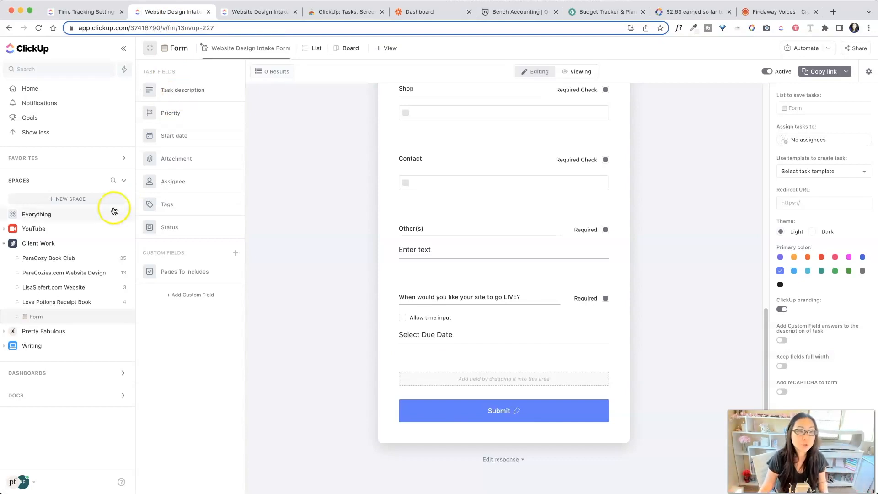
mouse_move(36, 475)
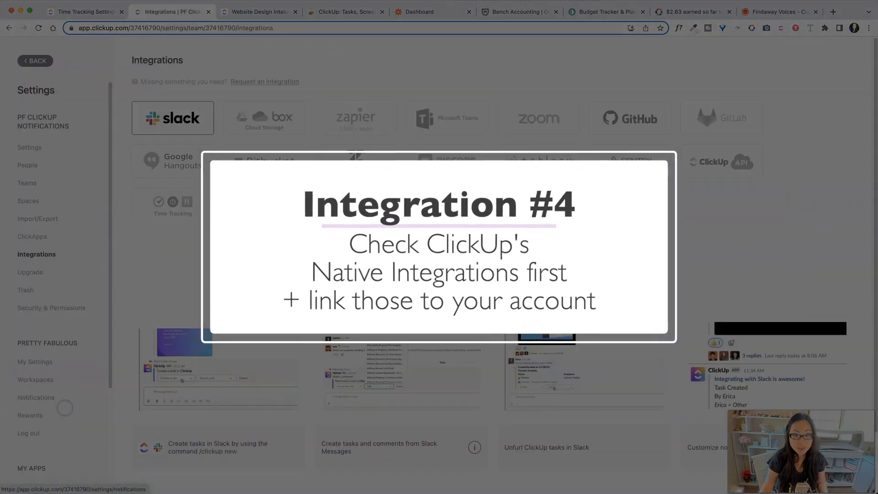
mouse_move(185, 217)
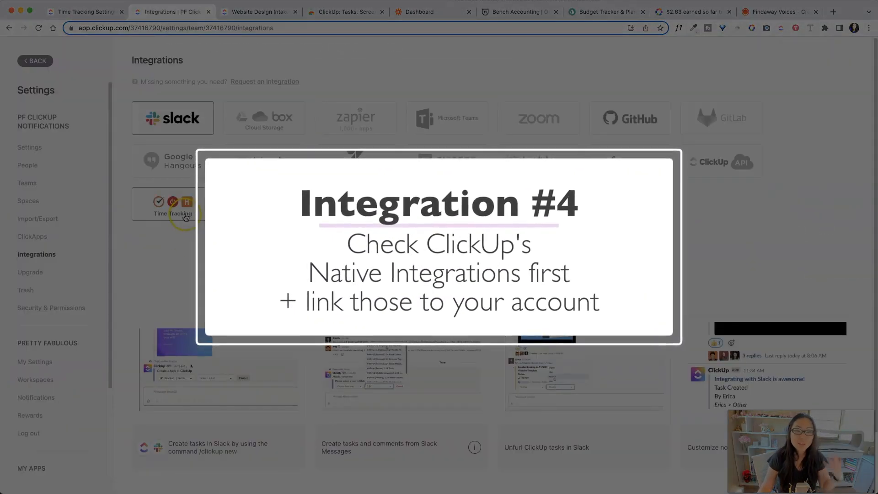
View the Time Tracking integrations and read the Toggl and Hubstaff setup steps
click(172, 204)
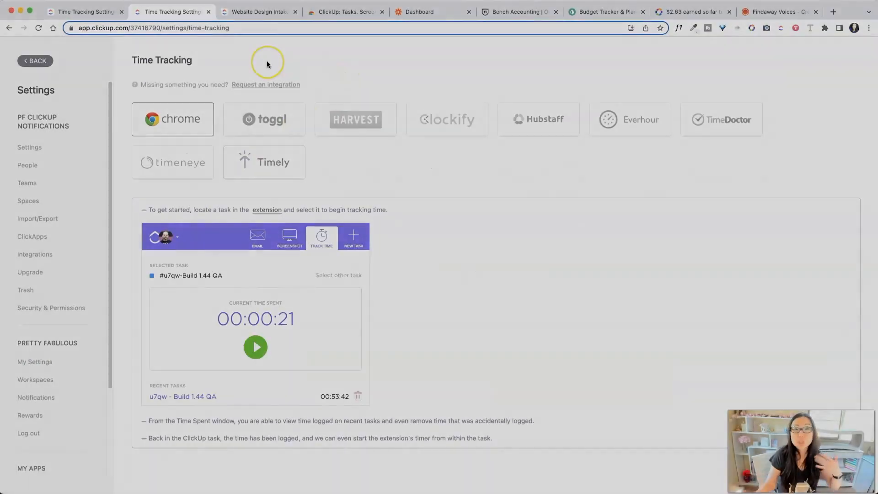
mouse_move(267, 61)
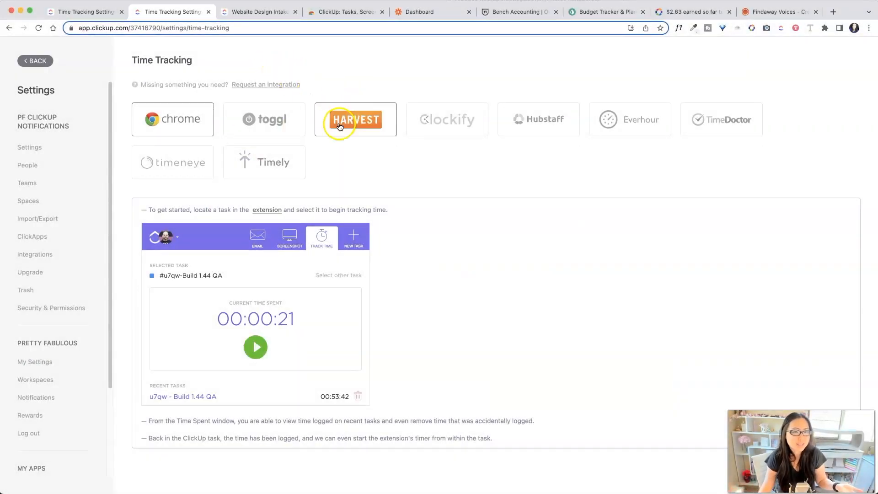
click(263, 119)
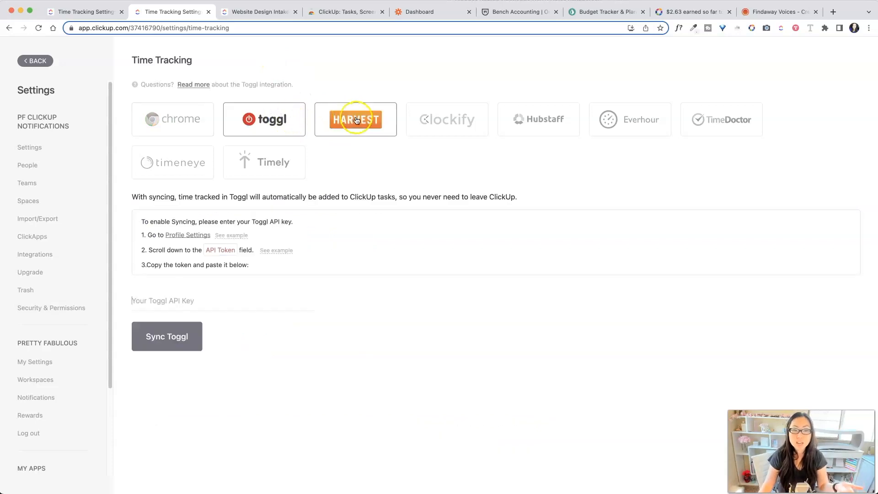
click(166, 336)
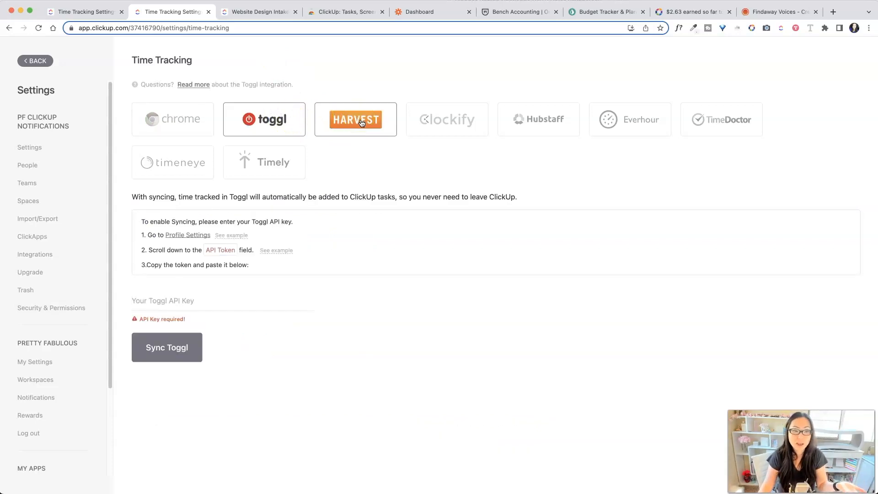
click(538, 119)
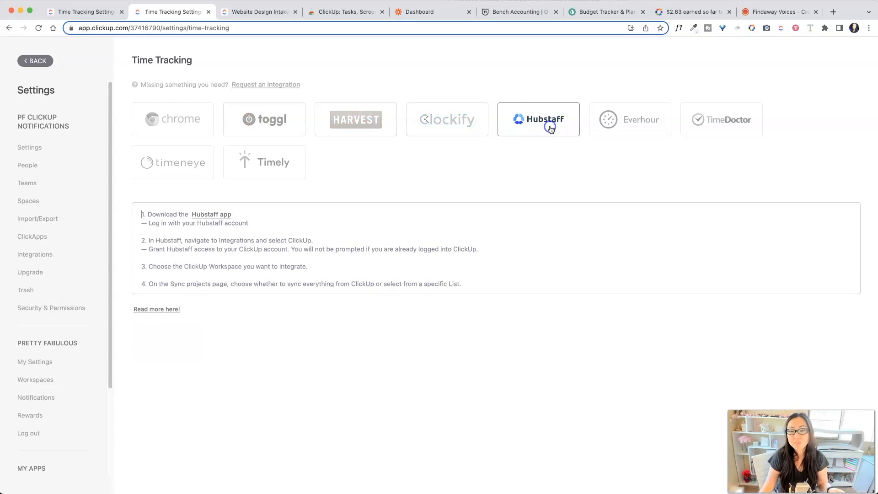
mouse_move(550, 128)
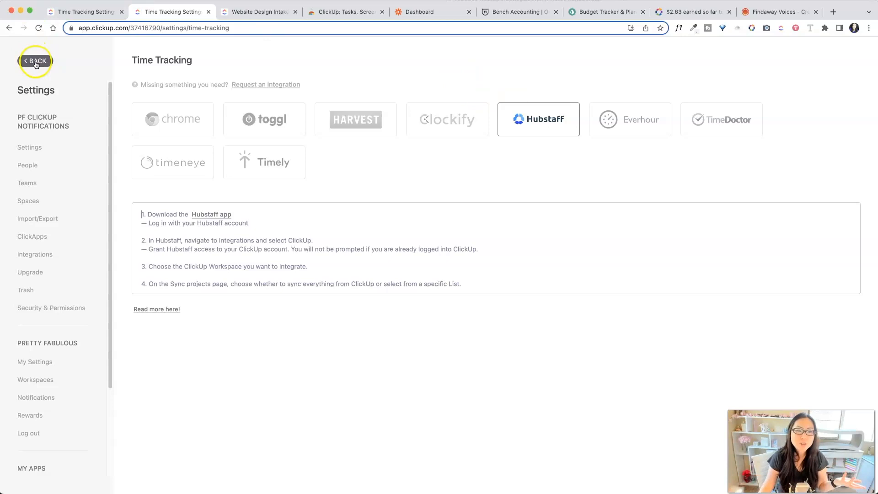
mouse_move(38, 245)
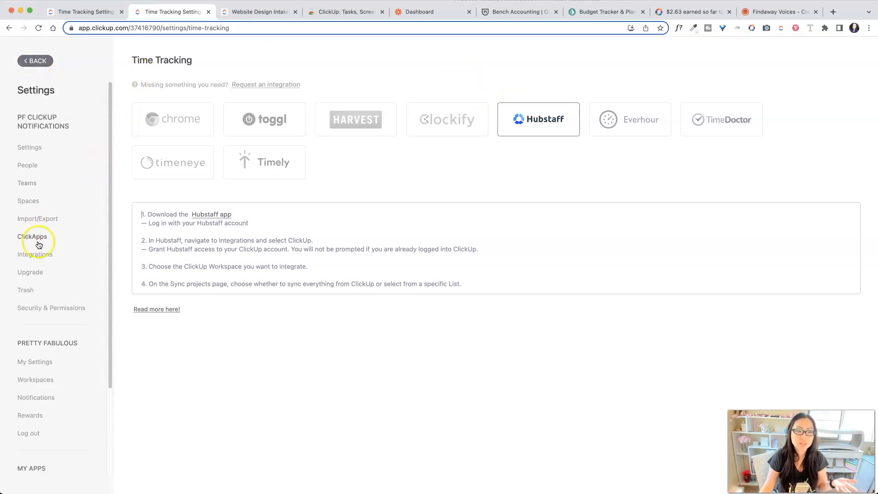
Return to the full Integrations list and show the Discord integration's Add to Discord option
click(36, 254)
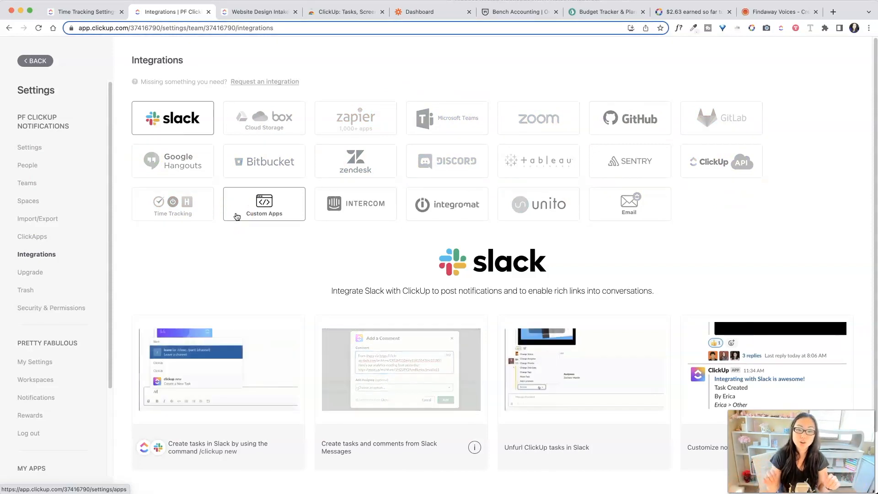
click(447, 161)
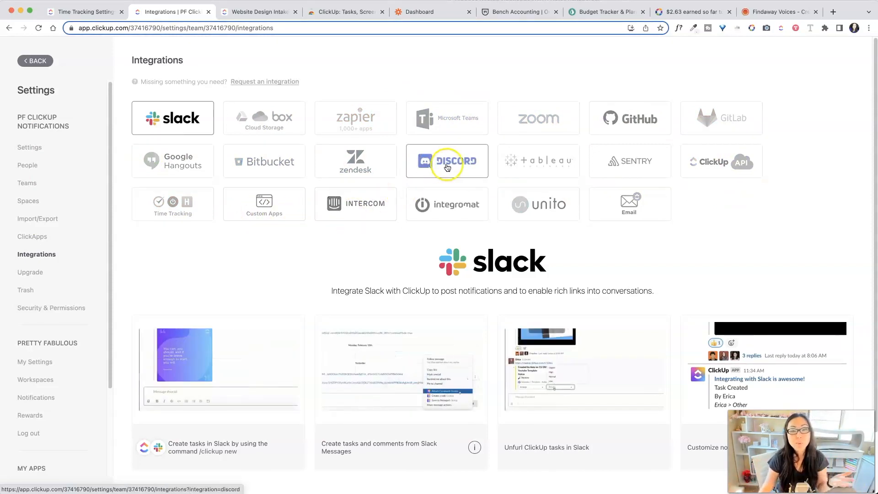
click(446, 160)
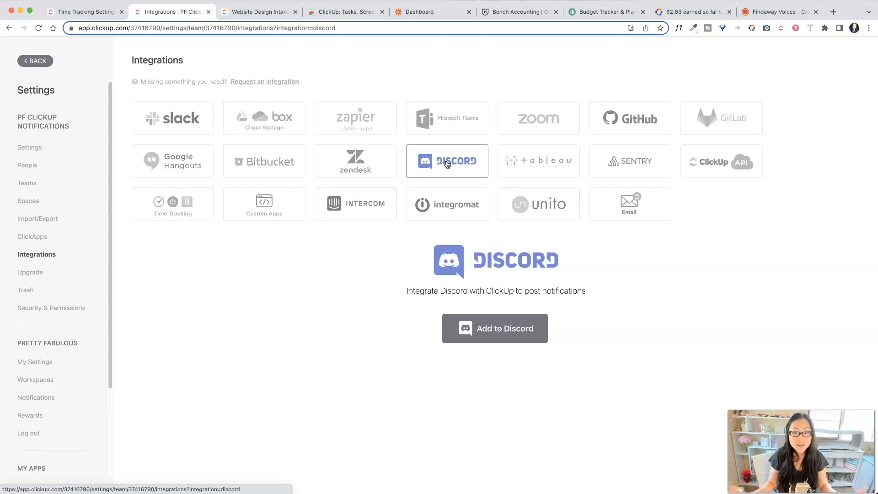
mouse_move(578, 150)
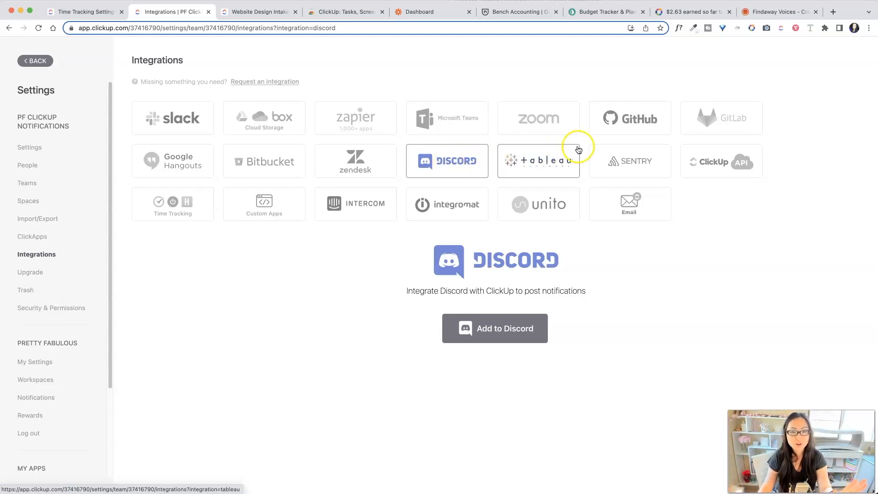
mouse_move(538, 118)
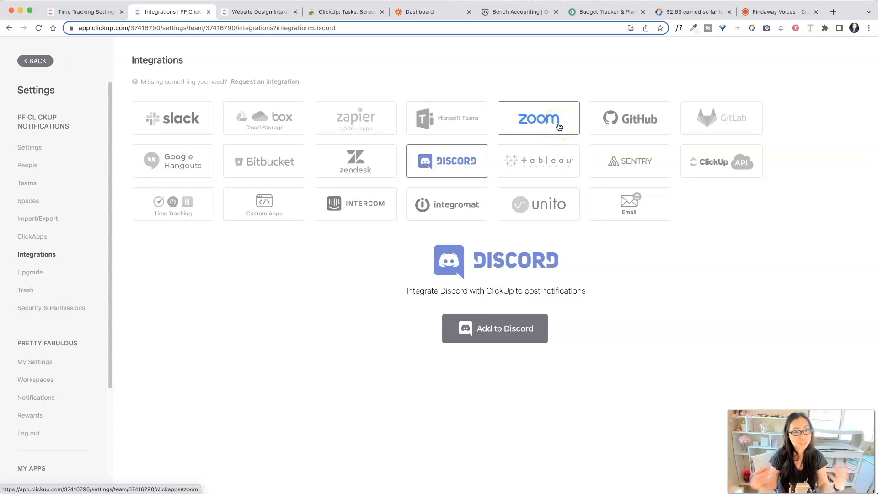
mouse_move(629, 224)
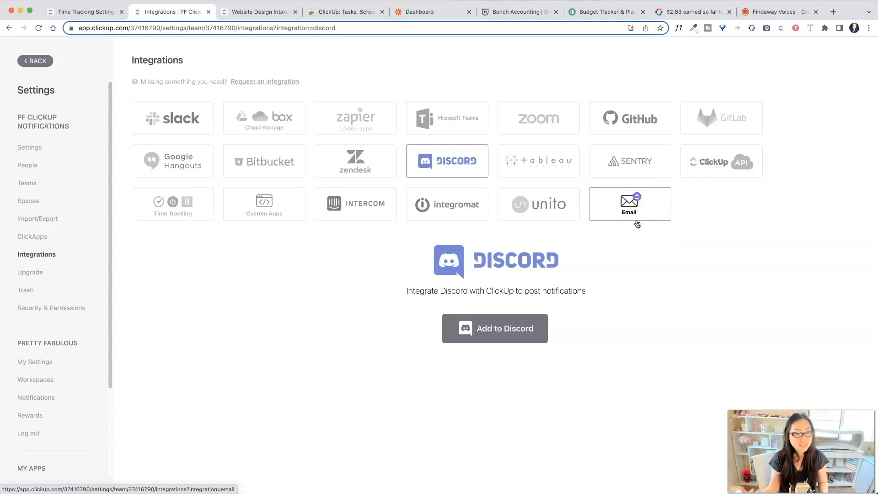
On the Zapier dashboard pair ClickUp with Flodesk as the two workflow apps
click(354, 118)
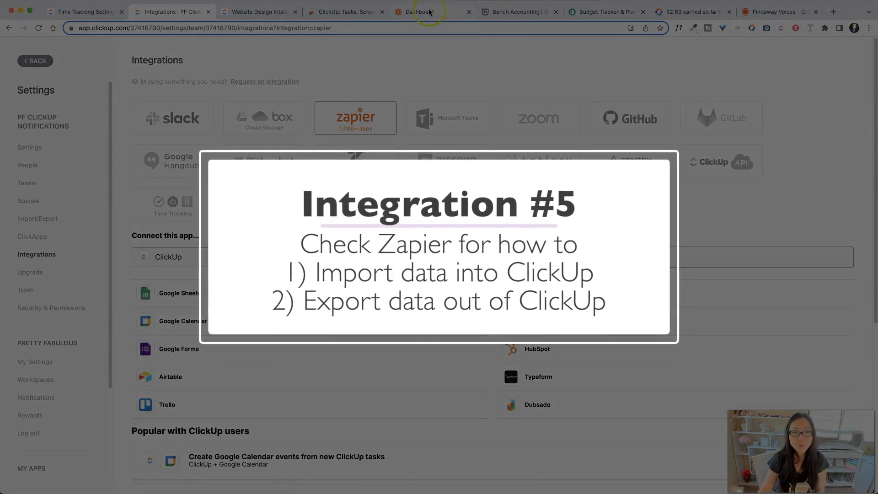
click(428, 12)
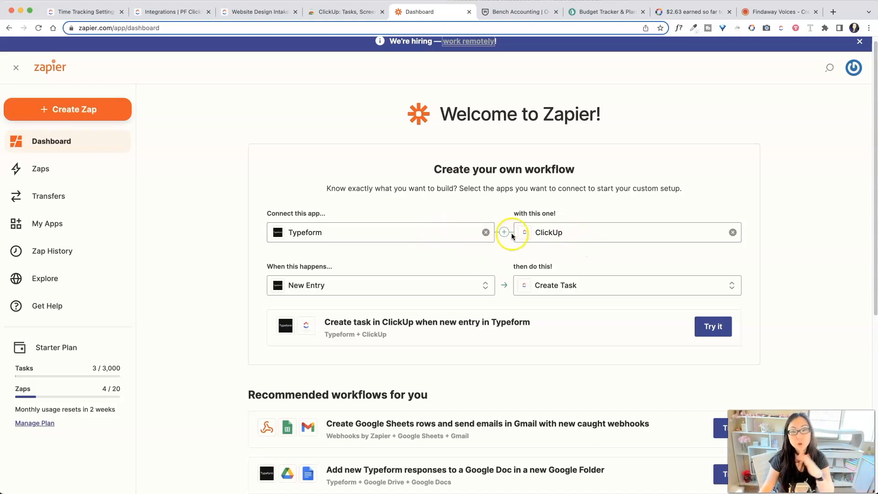
mouse_move(503, 231)
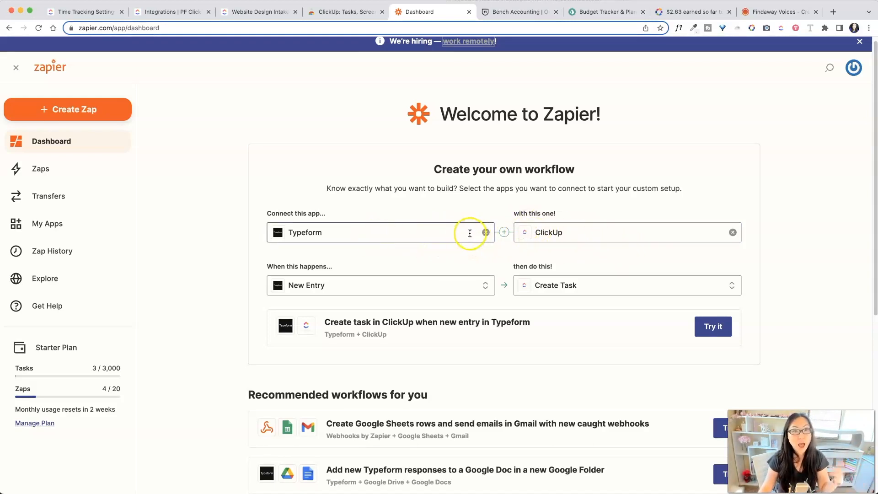
mouse_move(335, 293)
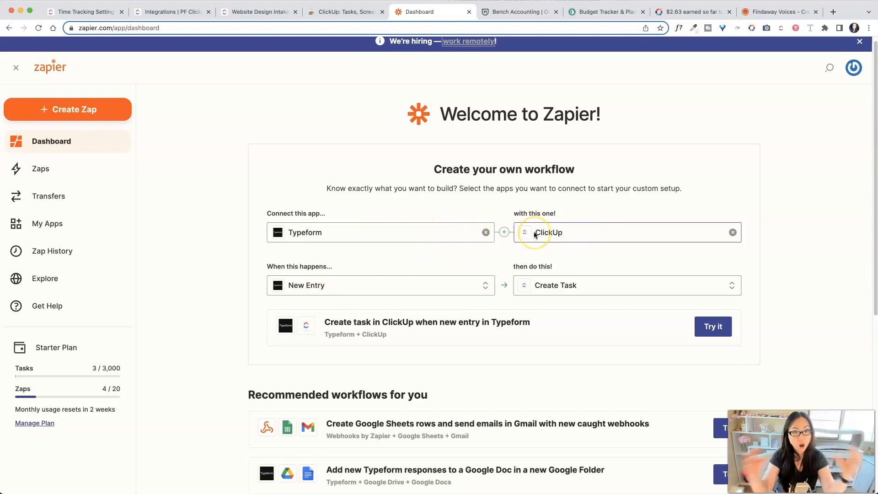
mouse_move(554, 285)
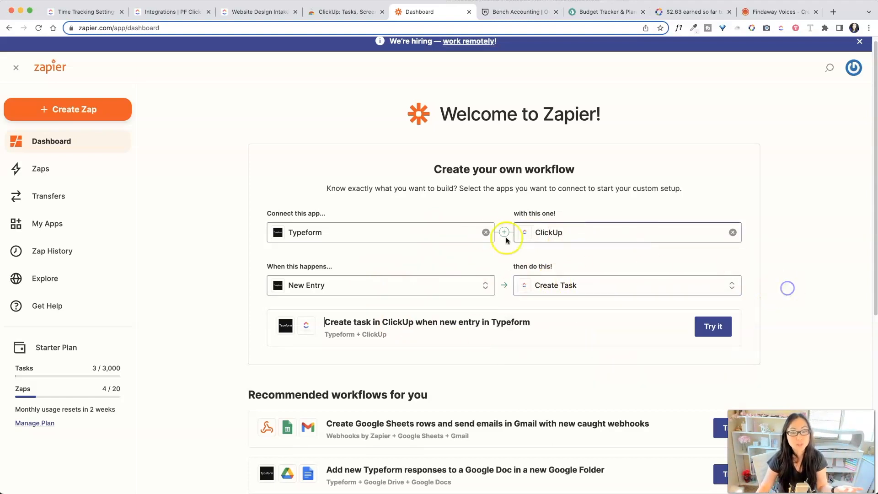
click(485, 231)
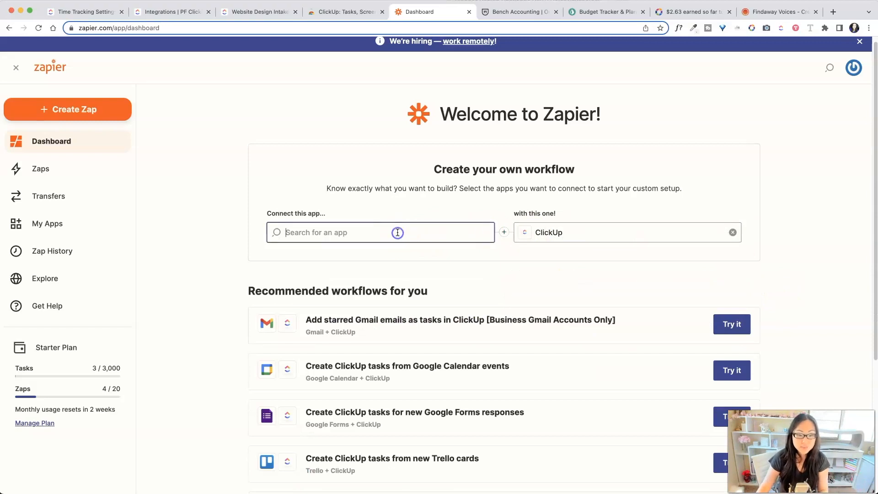
text(clic)
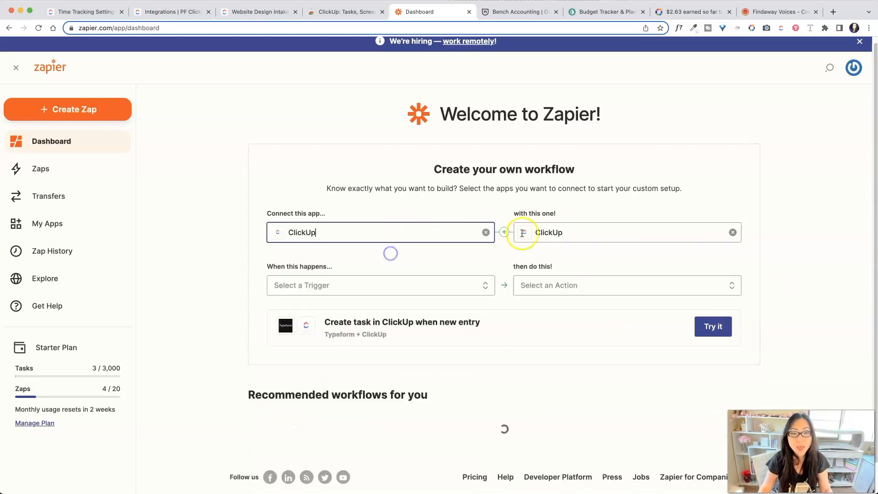
click(731, 231)
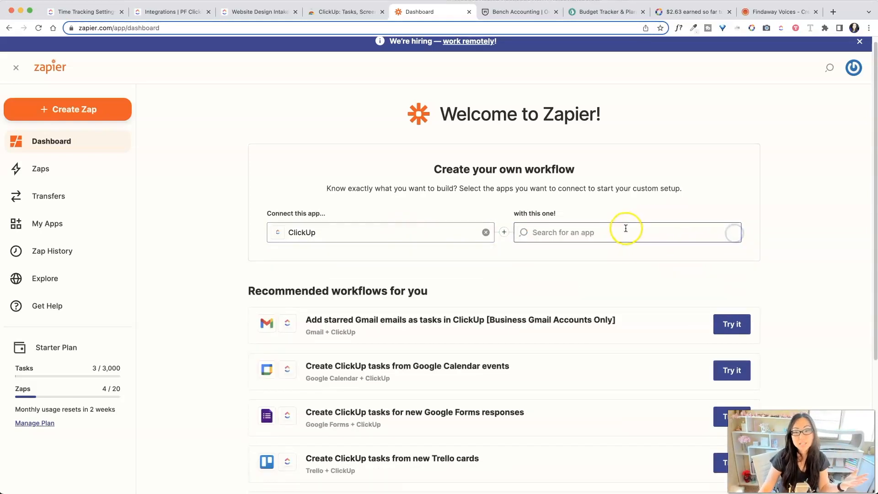
text(flod)
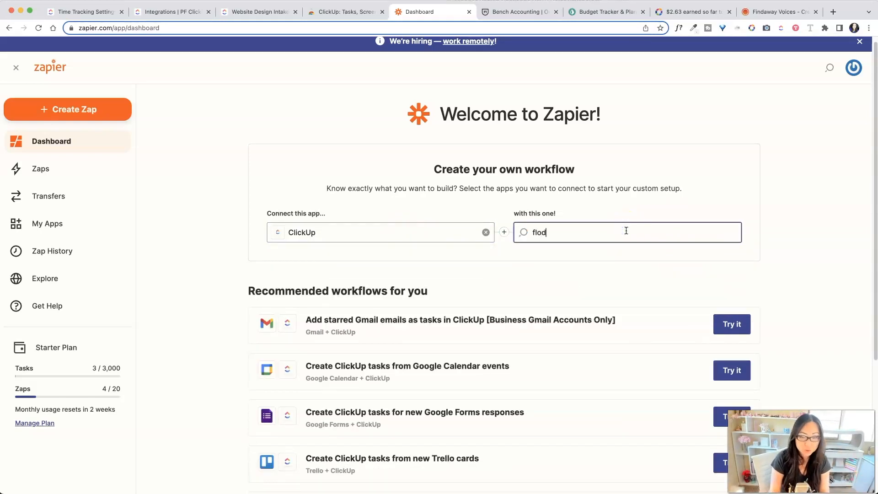
text(esk)
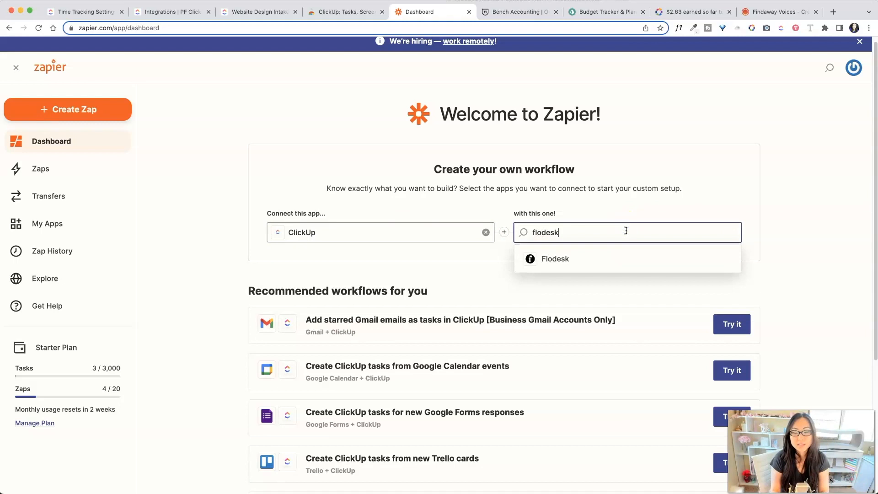
click(555, 258)
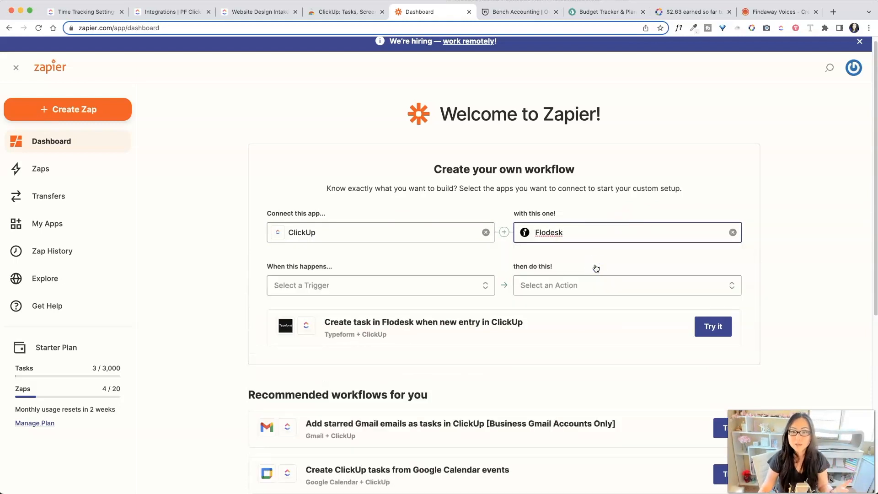
Choose New Task as the ClickUp trigger and view the Flodesk actions without picking one
click(380, 286)
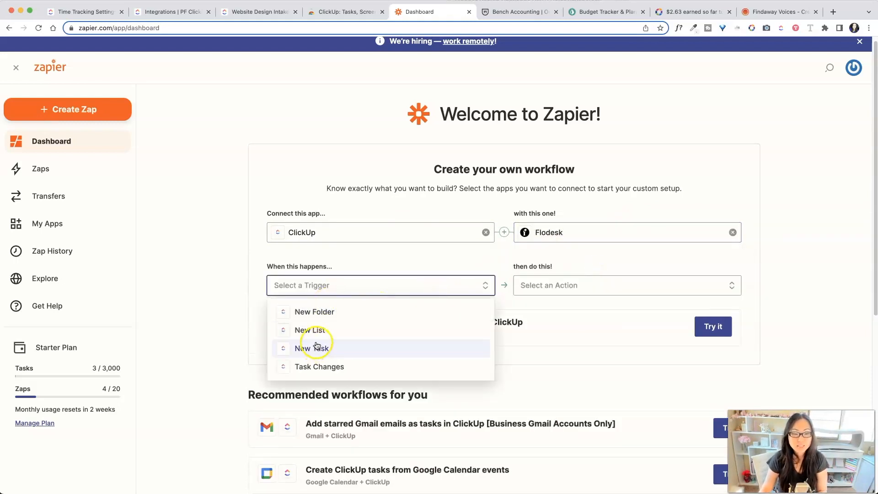
click(311, 347)
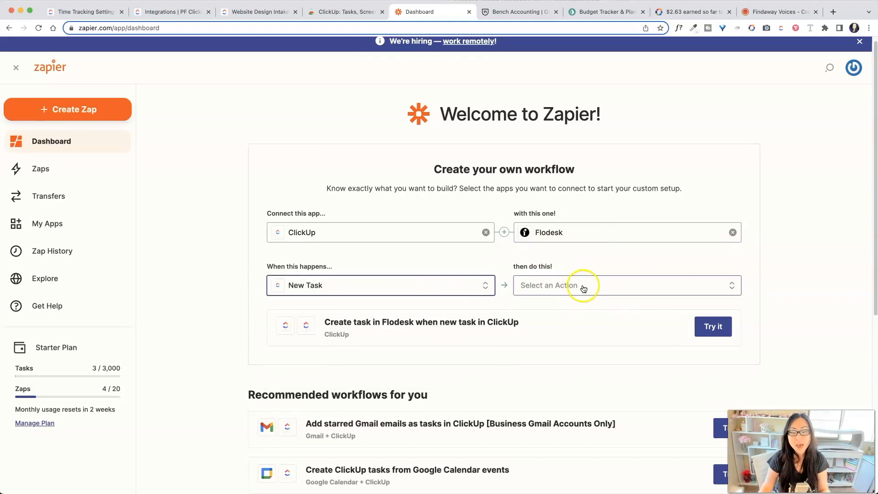
click(625, 285)
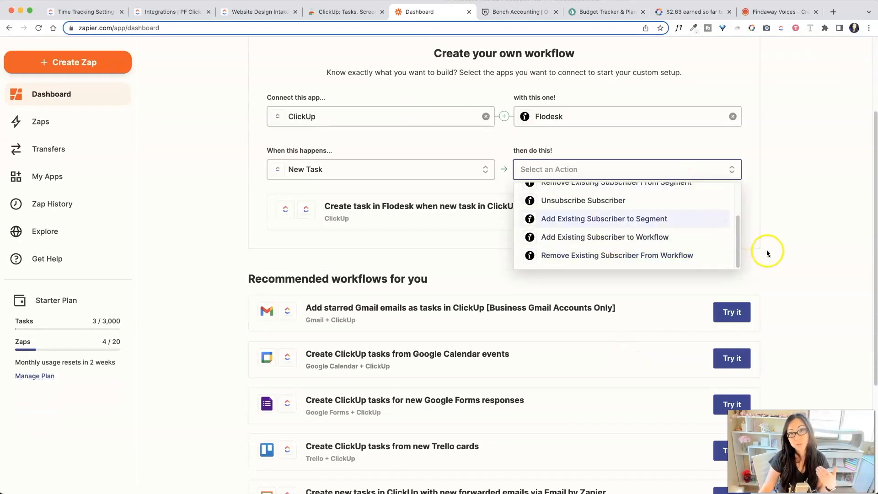
click(814, 243)
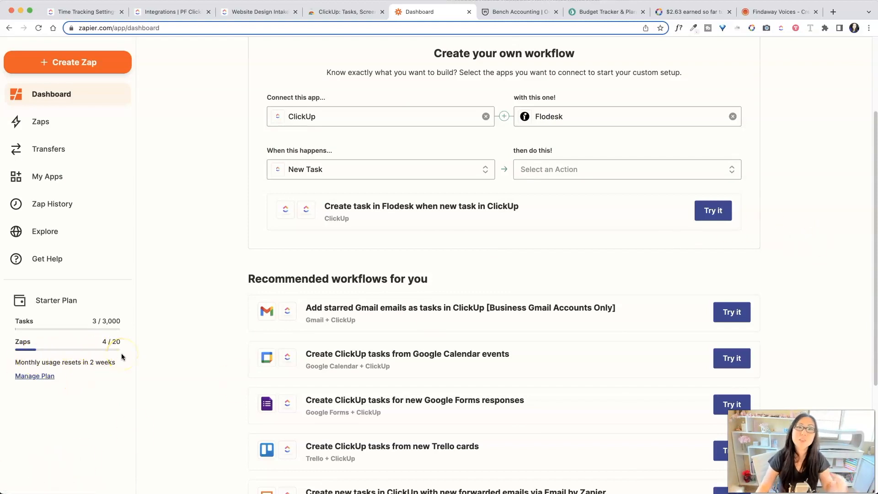
mouse_move(127, 347)
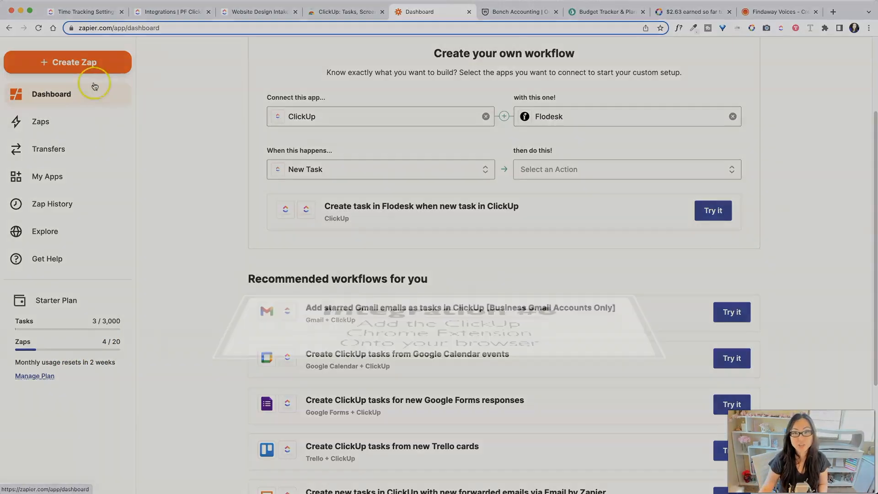
From the ClickUp extension create a task 'Take out the trash' and dismiss the missing-name warning
click(345, 12)
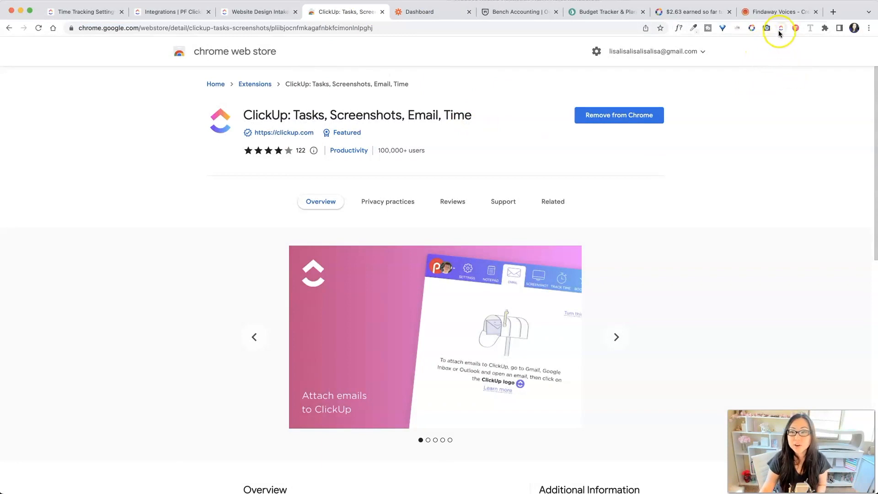
click(779, 29)
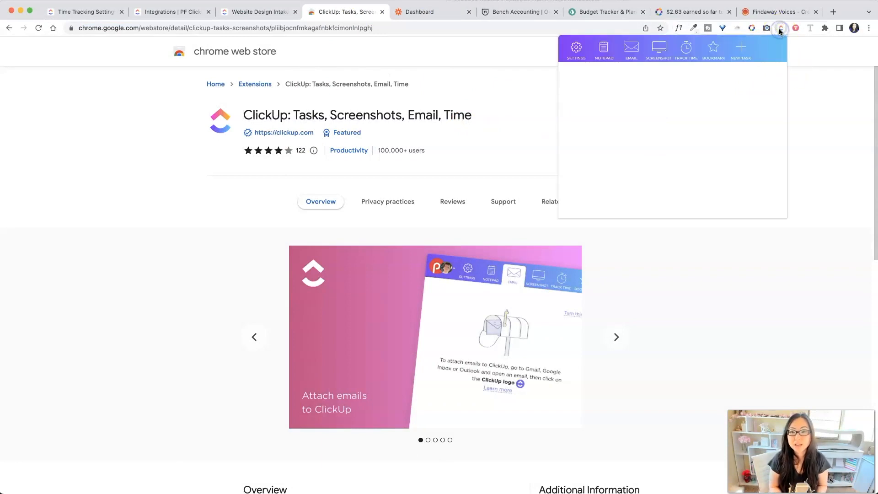
click(690, 49)
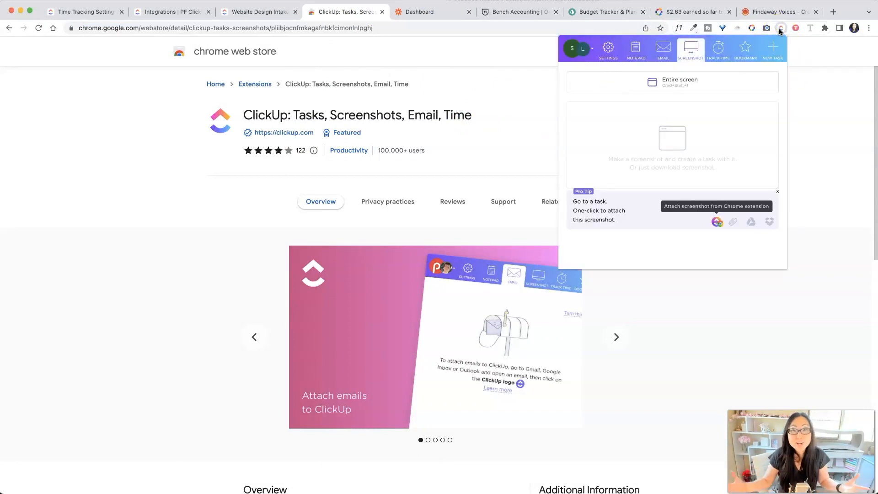
click(772, 48)
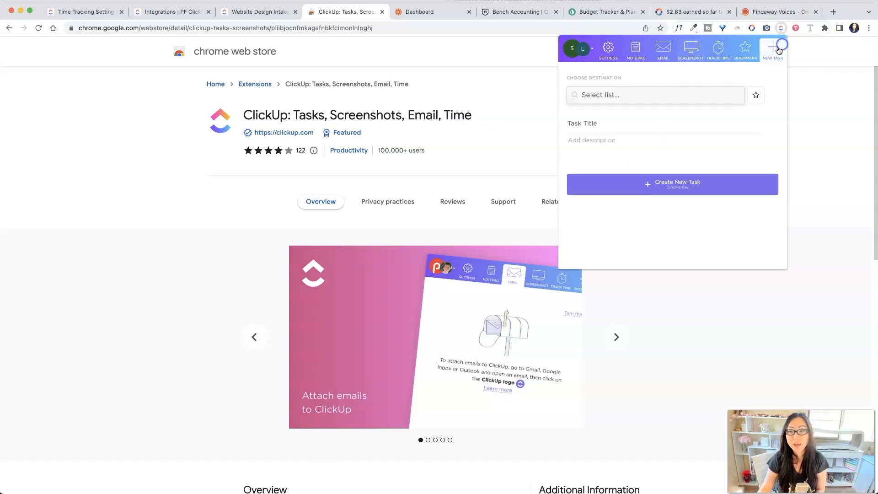
click(655, 94)
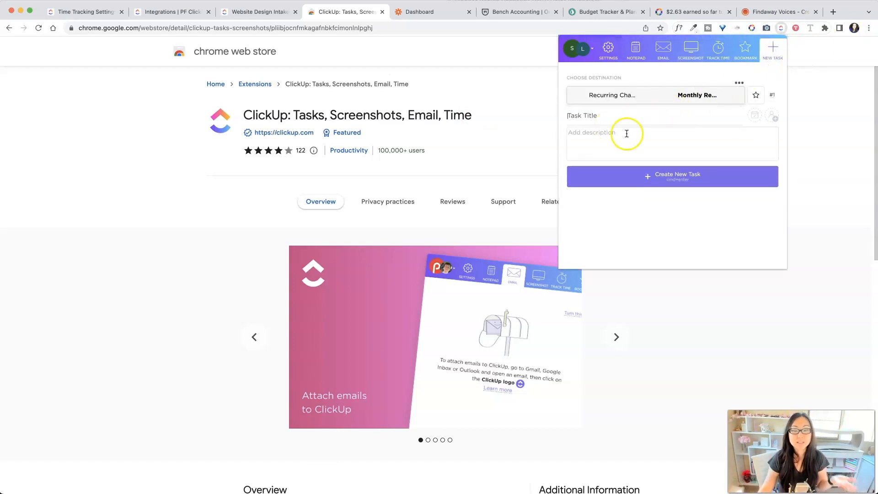
click(626, 133)
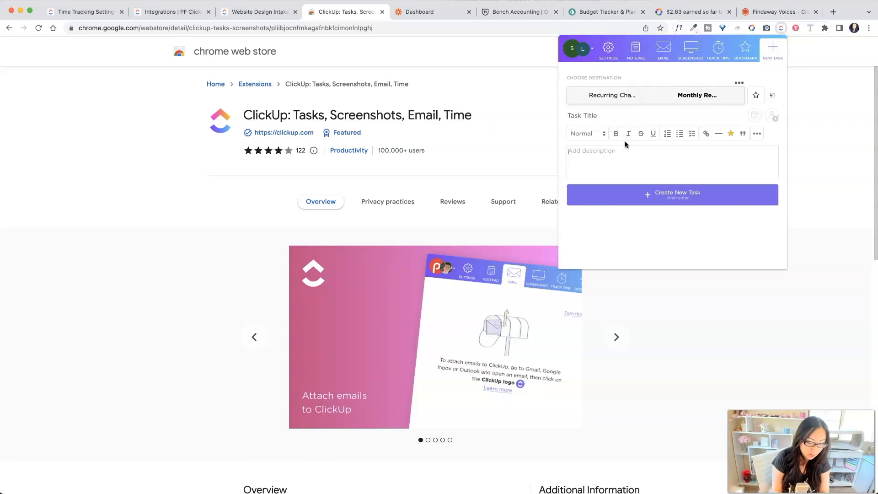
text(Take out the t)
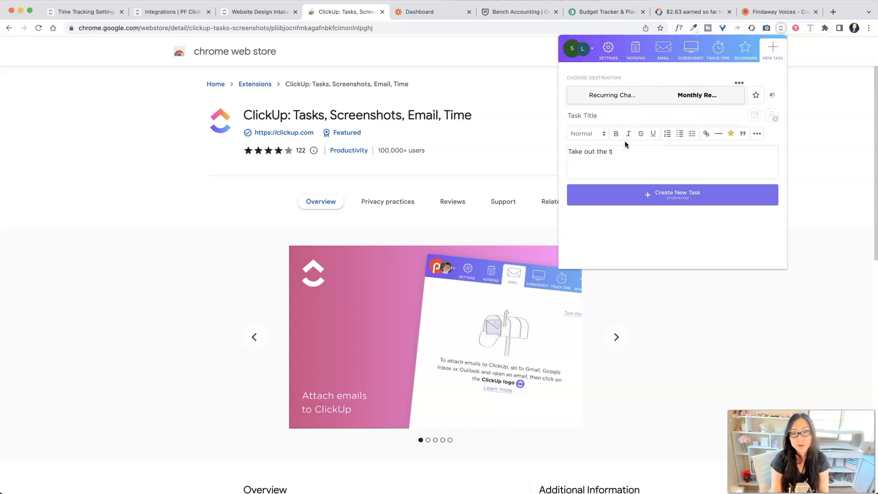
text(rash)
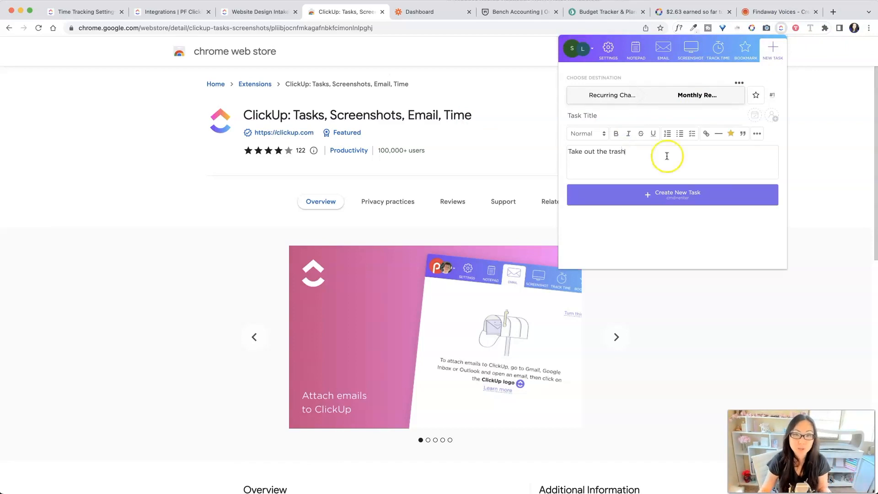
click(671, 194)
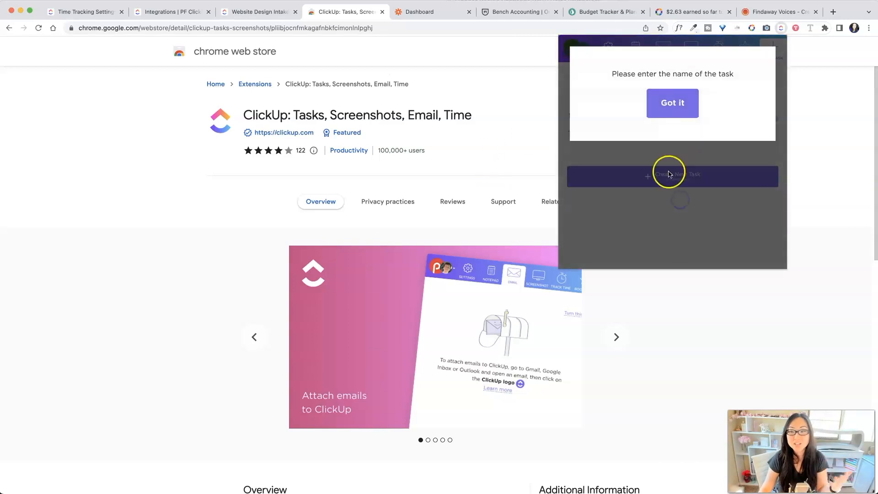
click(672, 102)
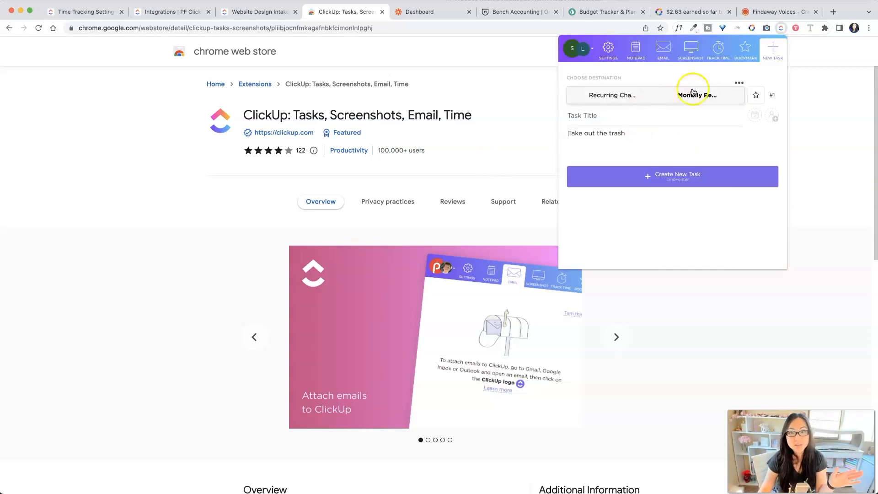
Save the page as a bookmark with a screenshot, then start tracking time on the Chapter 2 task
click(745, 49)
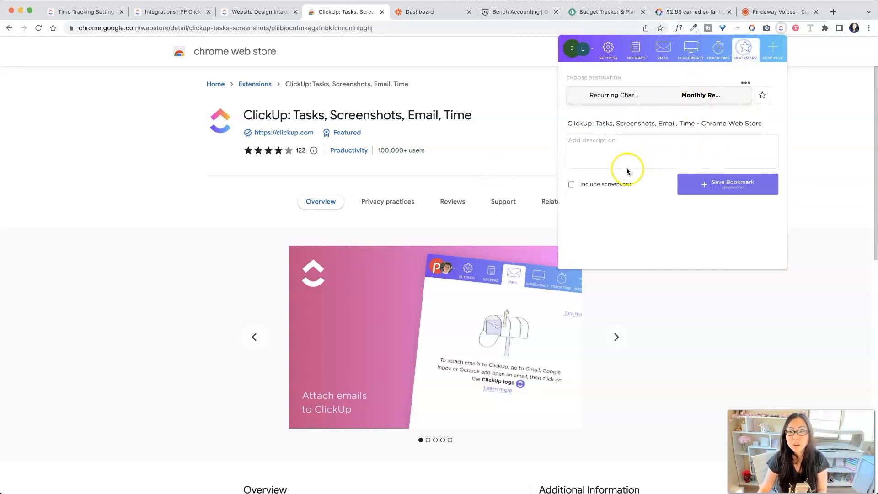
click(570, 183)
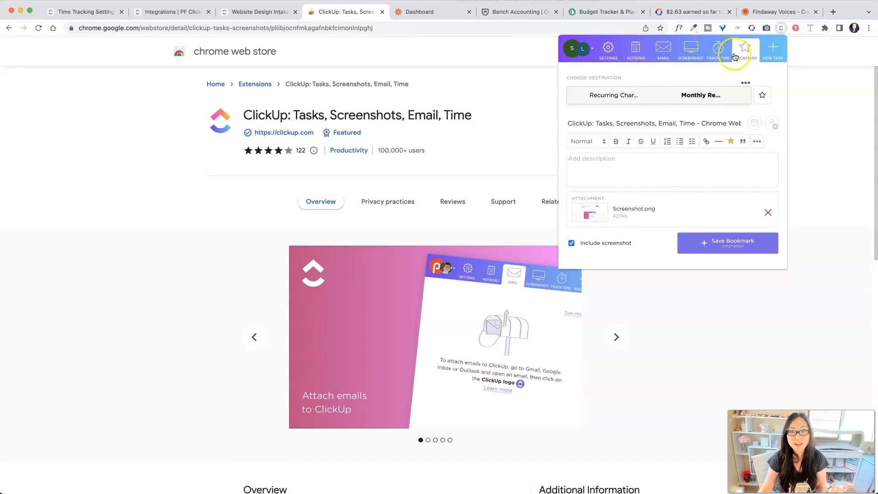
click(718, 50)
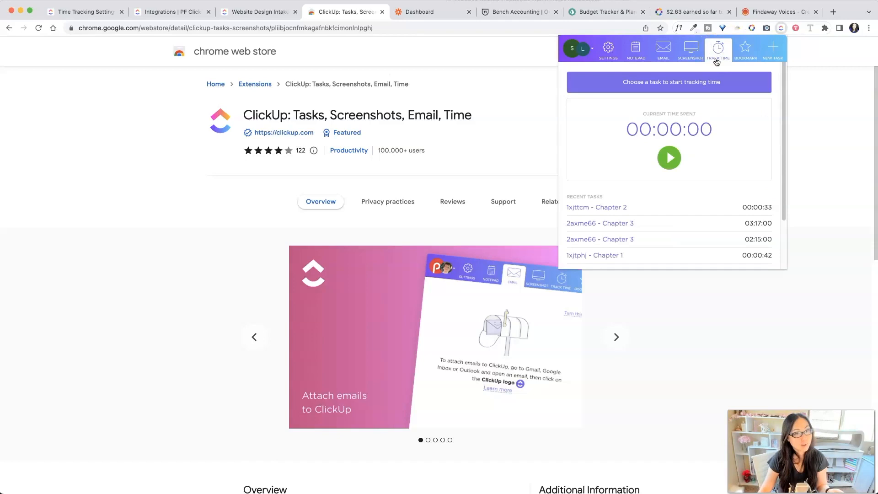
mouse_move(707, 102)
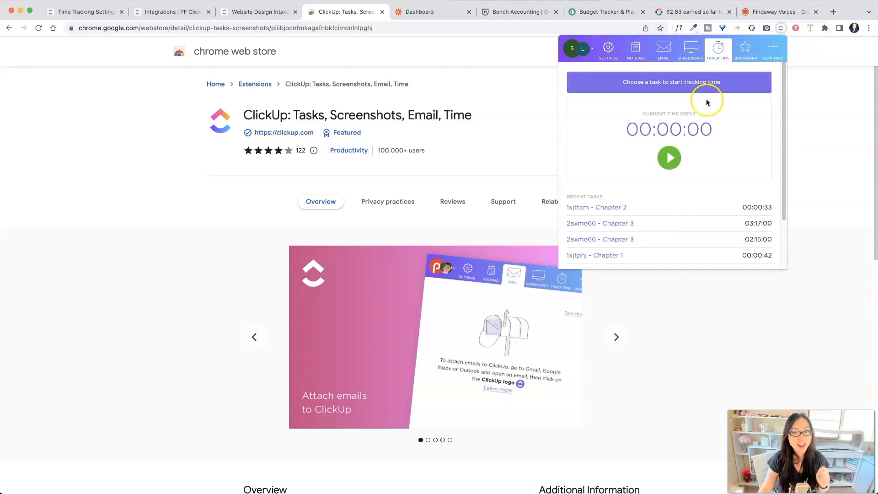
mouse_move(692, 155)
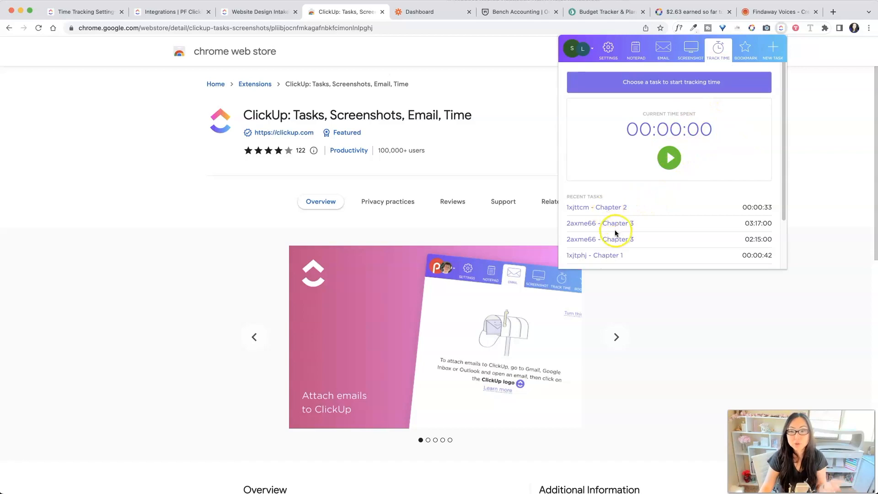
mouse_move(644, 224)
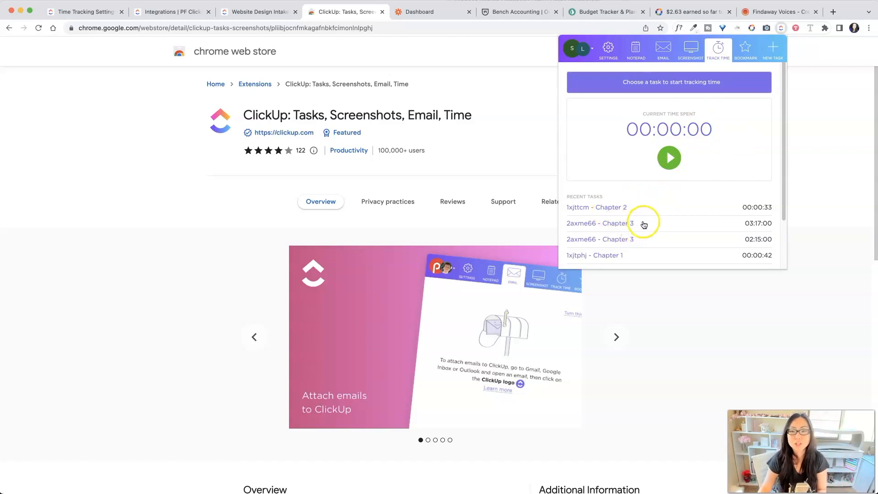
click(669, 158)
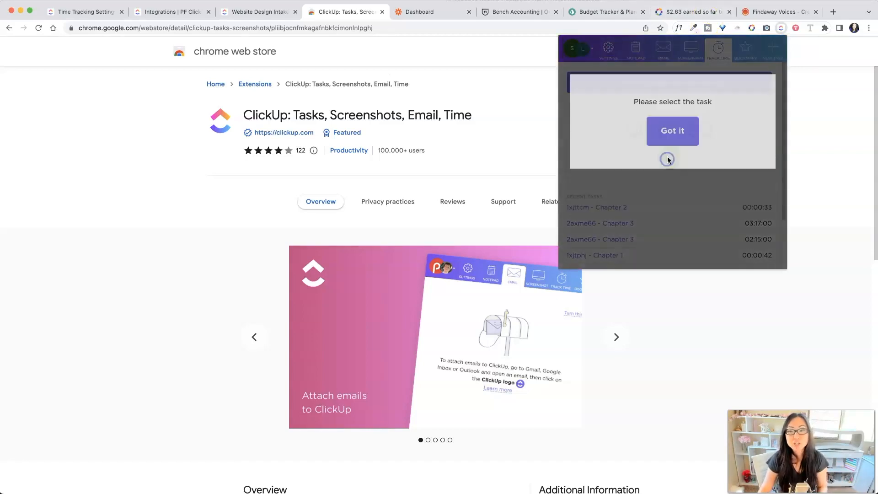
click(672, 131)
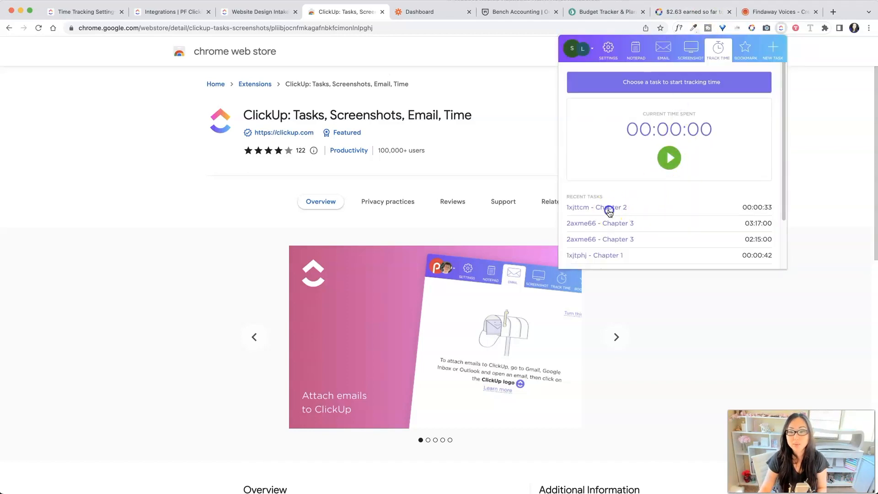
click(596, 208)
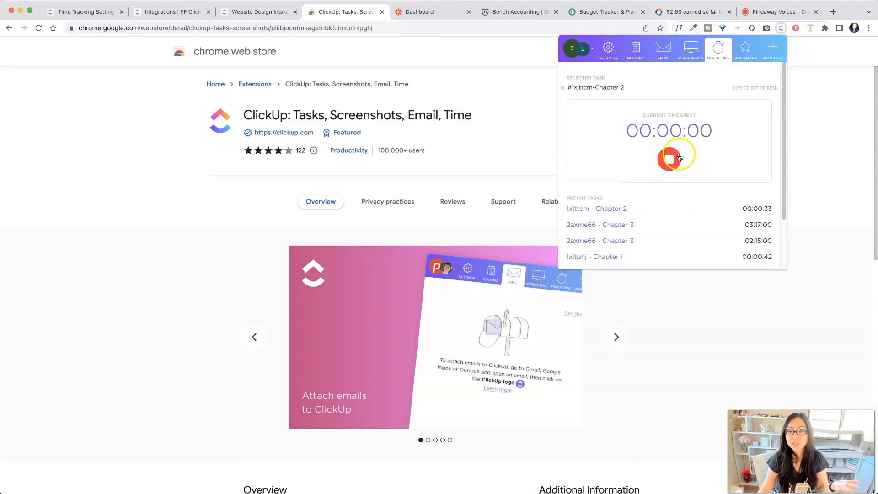
click(669, 155)
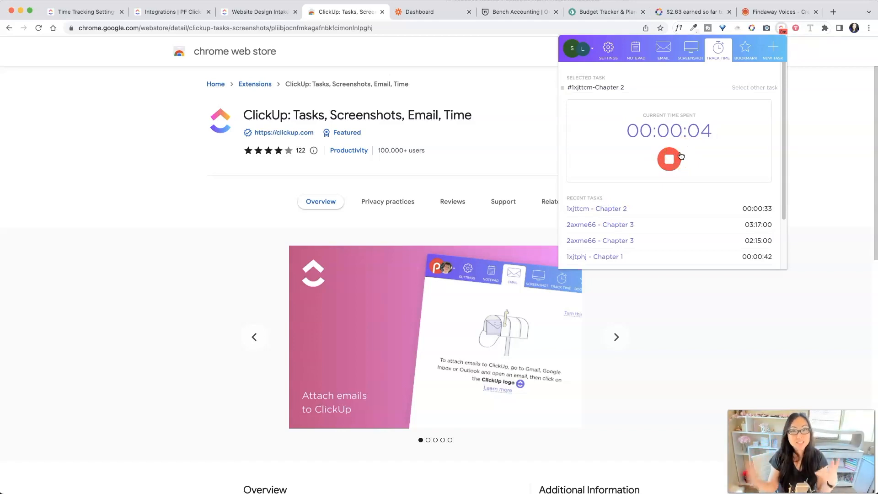
Look through the extension's screenshot, email, notepad and settings panels, ending on the feature toggles
click(689, 48)
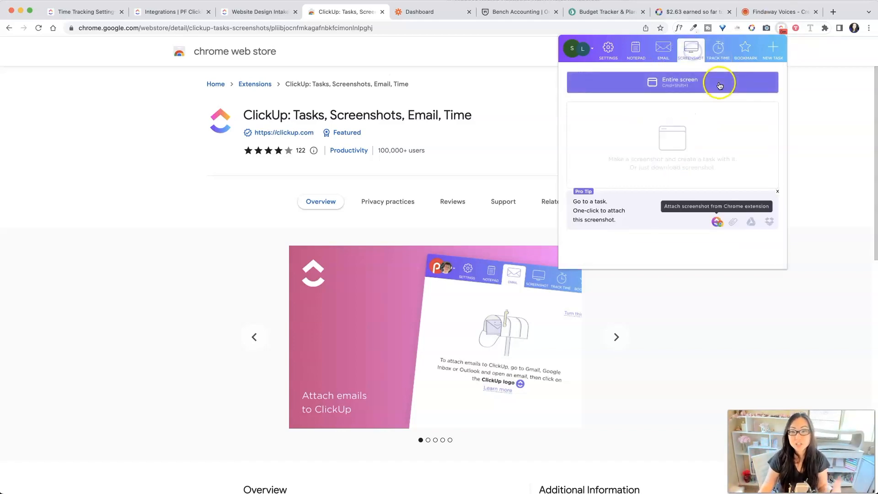
mouse_move(720, 128)
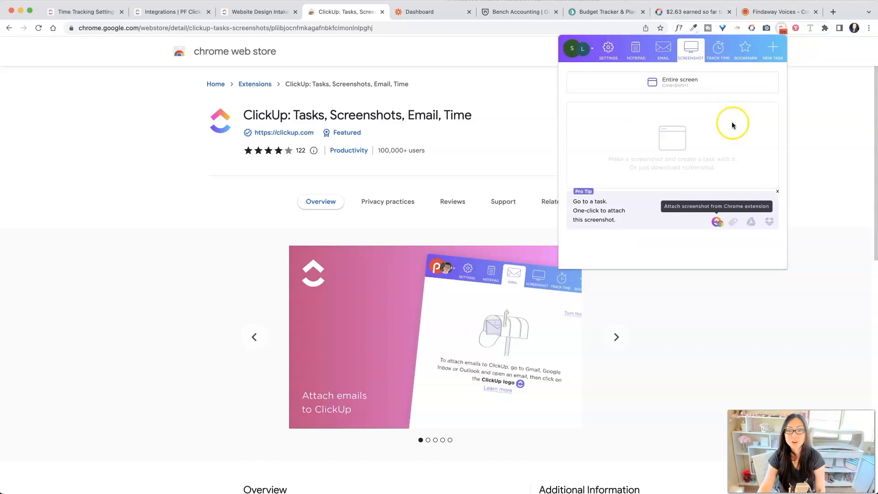
mouse_move(741, 54)
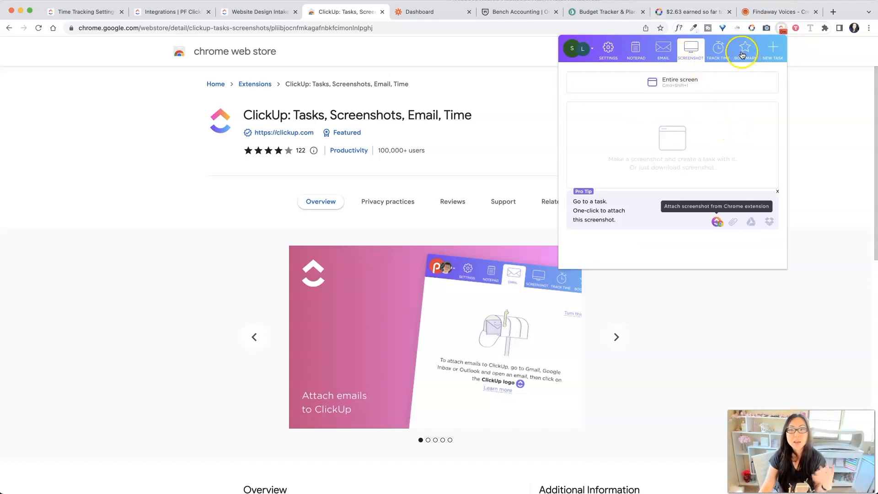
mouse_move(739, 55)
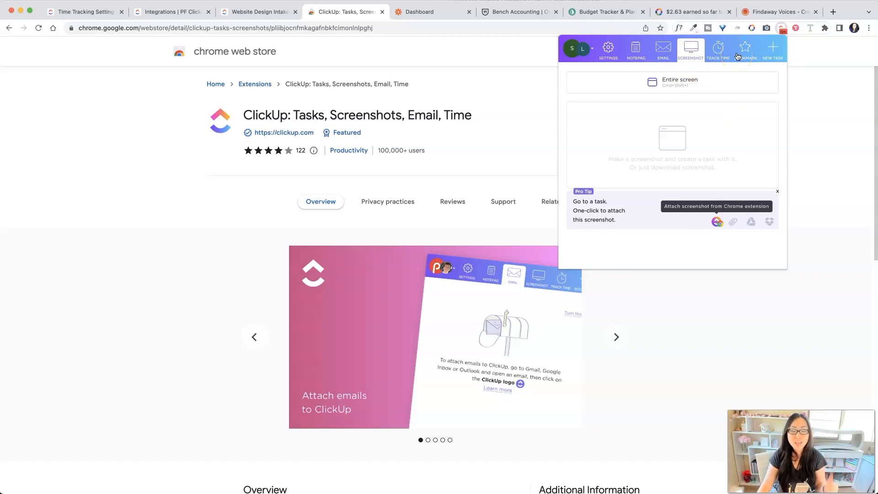
mouse_move(662, 49)
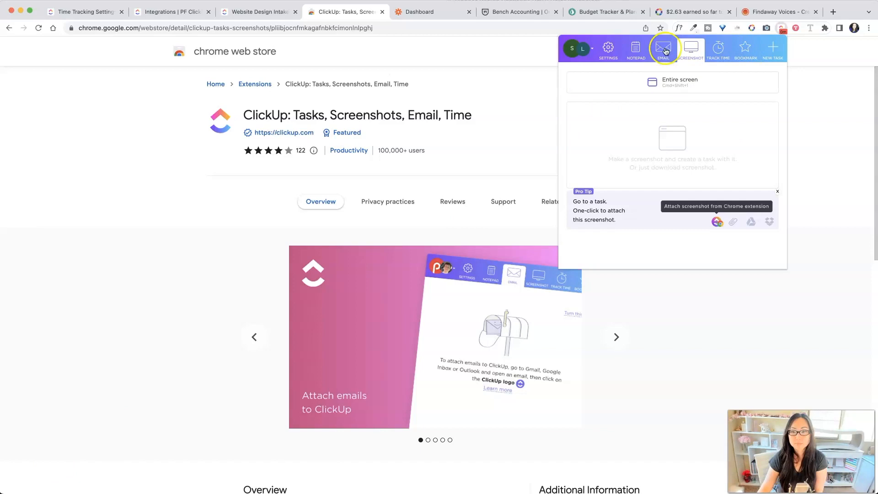
click(662, 49)
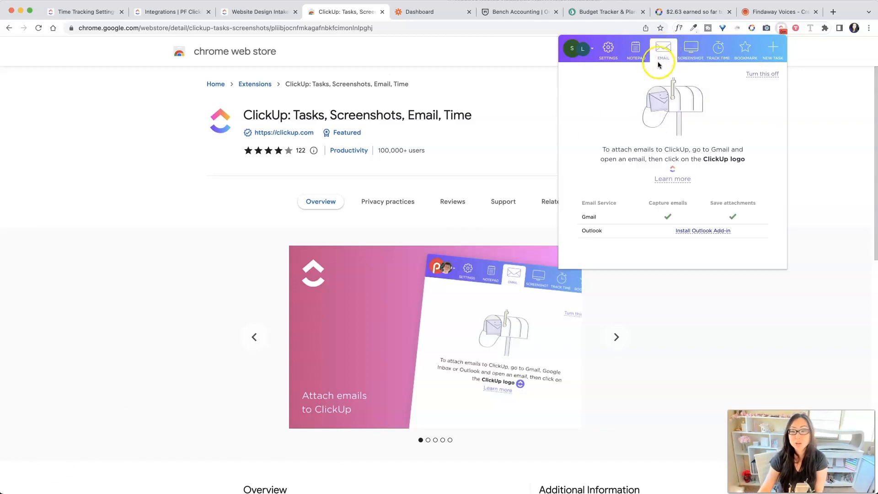
mouse_move(635, 49)
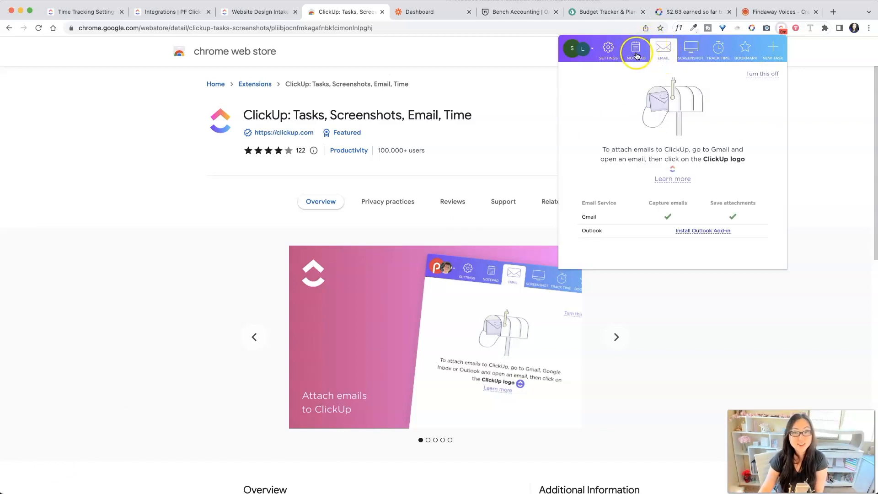
click(635, 49)
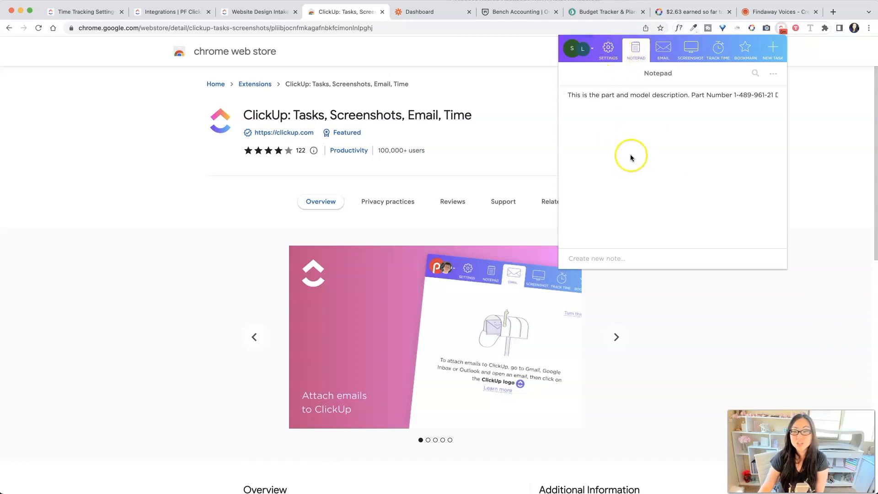
mouse_move(736, 113)
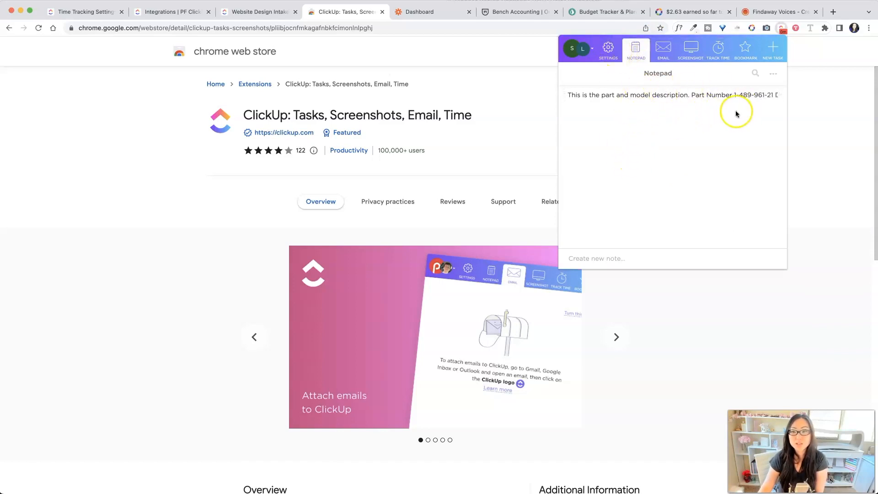
mouse_move(689, 151)
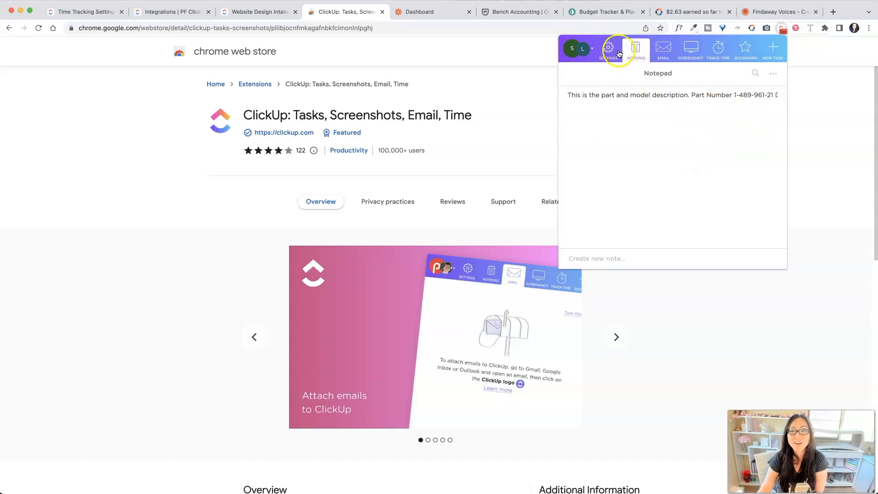
click(608, 49)
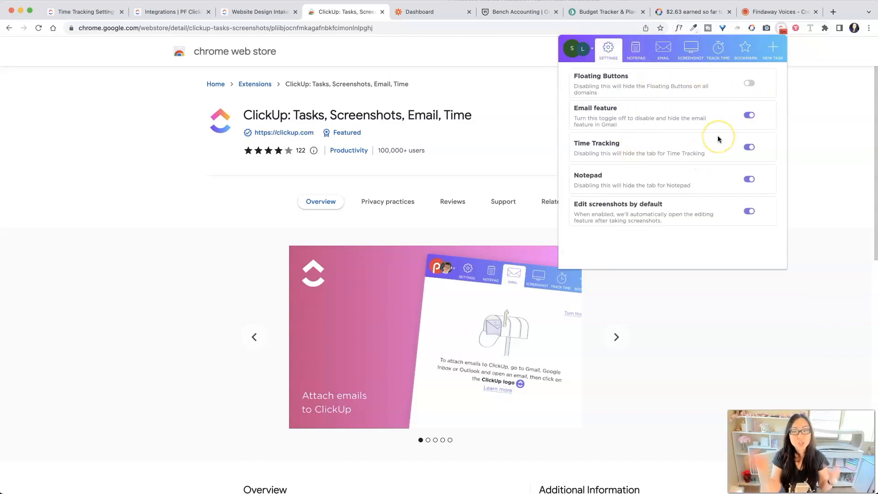
mouse_move(604, 93)
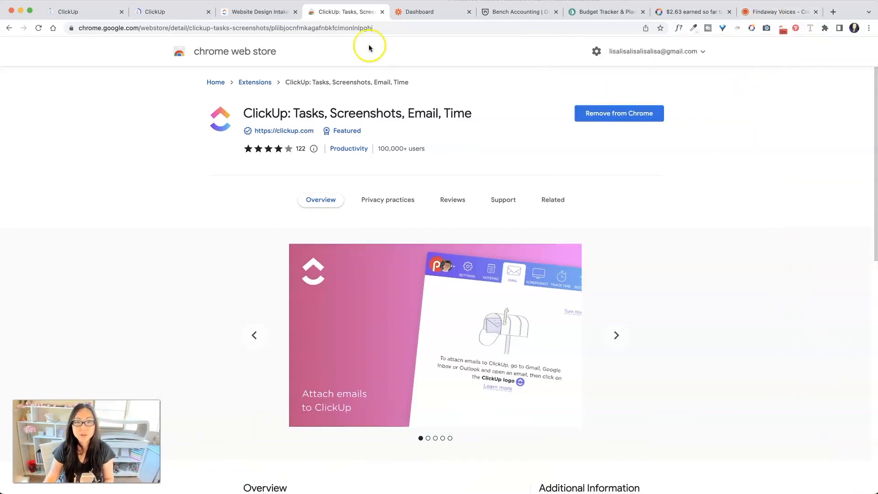
Bring the ClickUp extension popup up over the Zapier dashboard and view its Screenshot panel
click(430, 11)
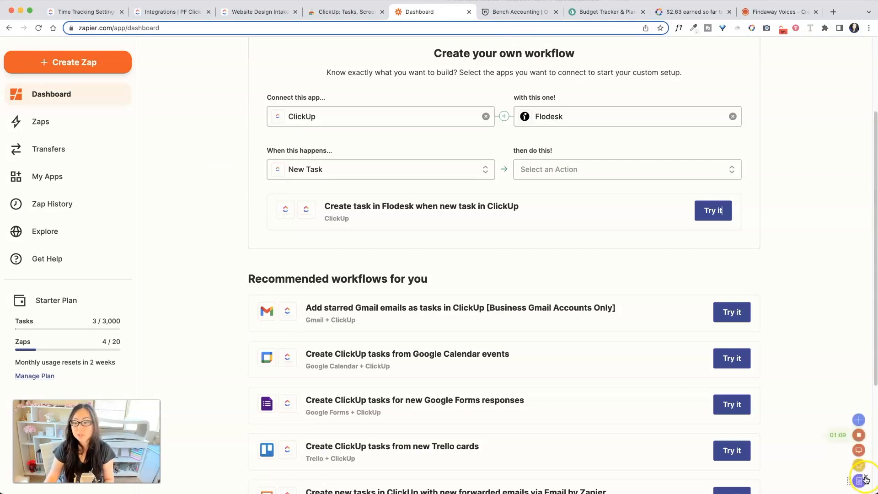
mouse_move(810, 394)
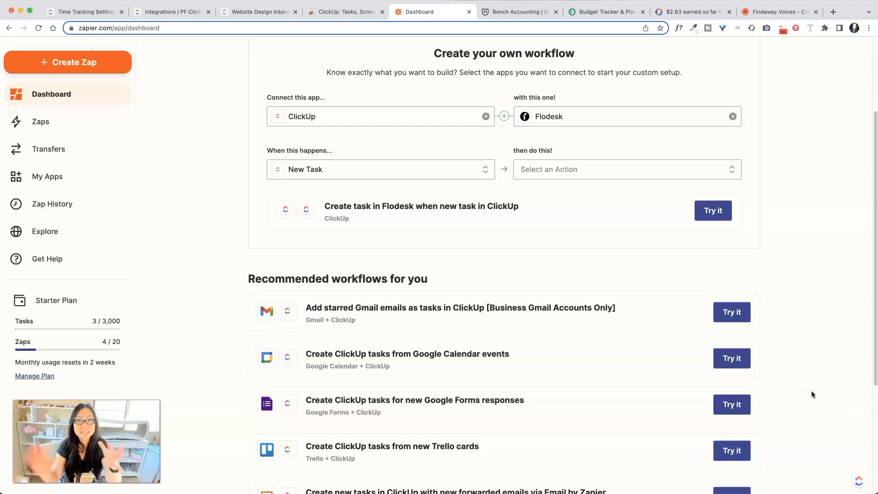
mouse_move(769, 40)
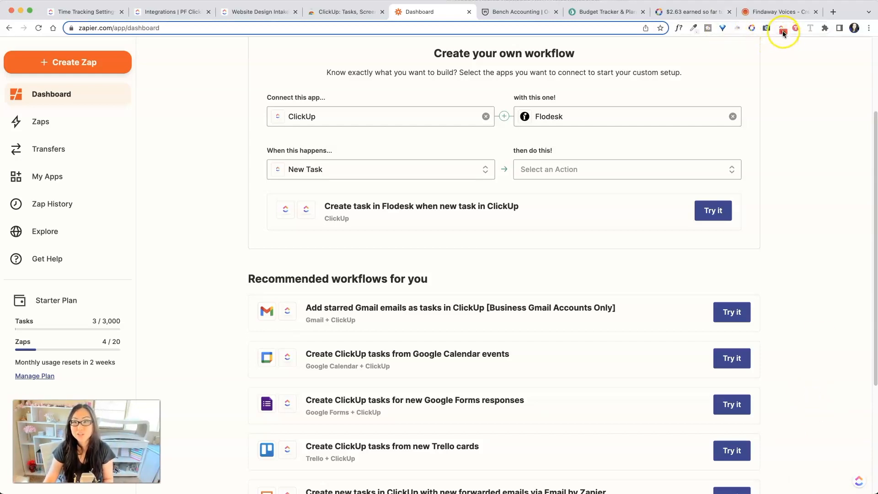
click(782, 27)
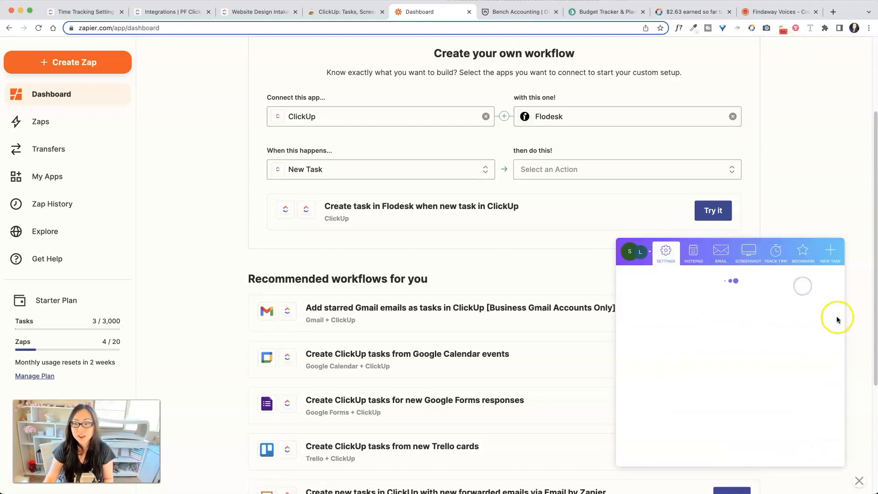
click(766, 28)
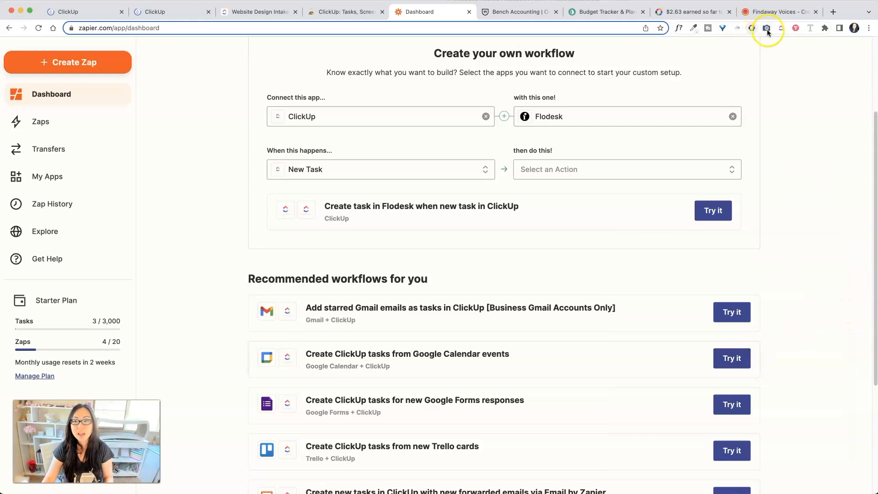
Show the extension's Settings feature toggles, then close it leaving Zapier's recommended ClickUp workflows visible
click(767, 28)
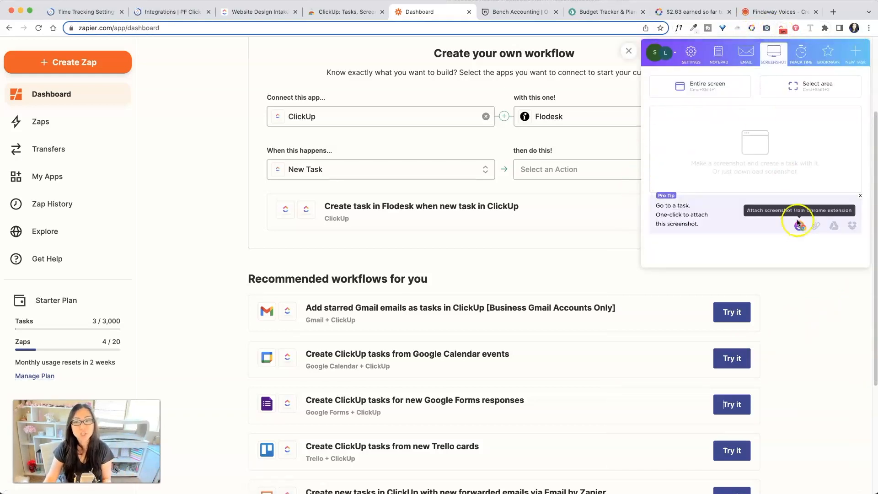
click(691, 53)
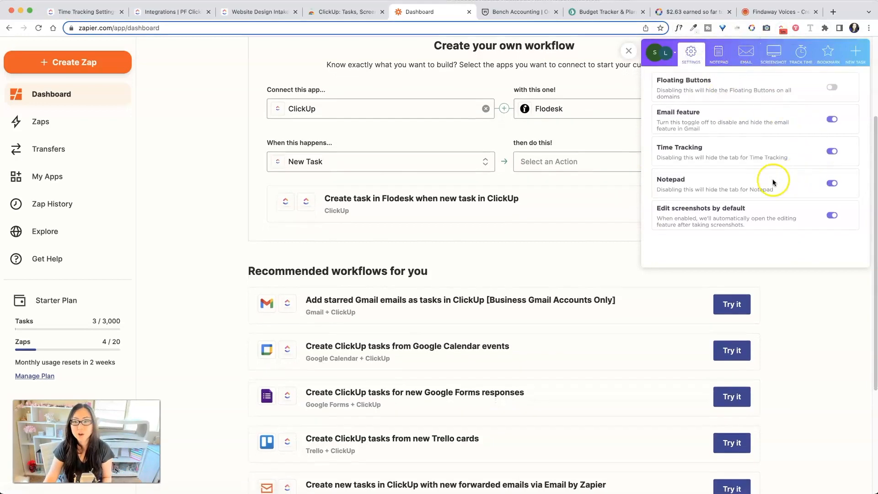
scroll(down, 3)
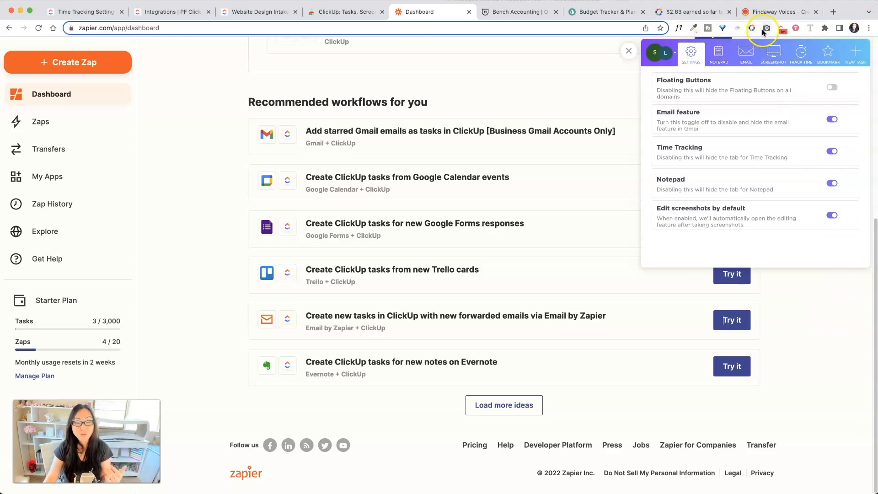
mouse_move(766, 28)
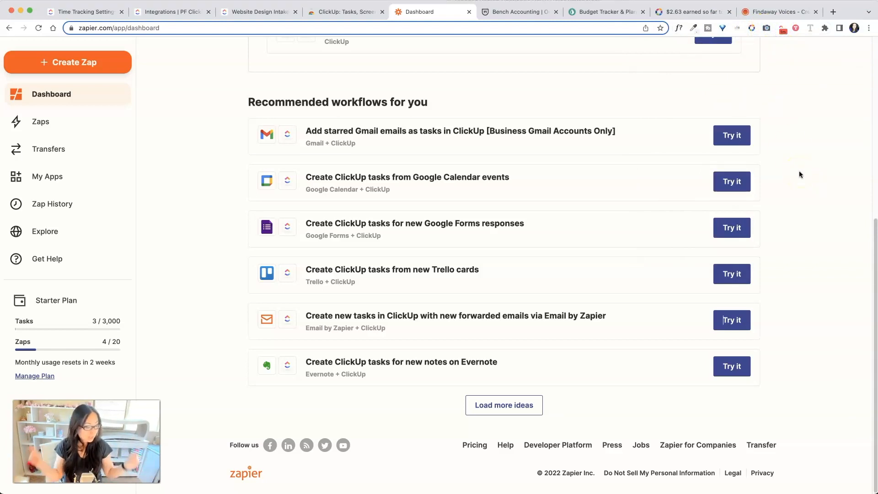
mouse_move(261, 12)
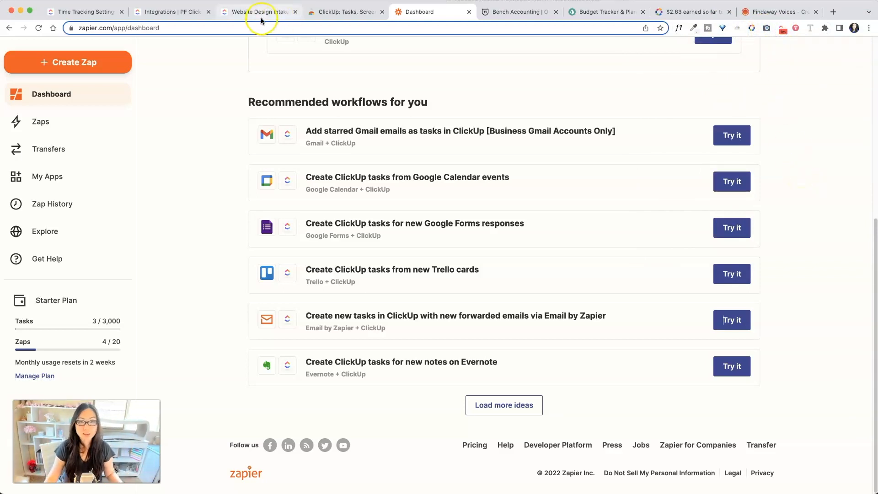
mouse_move(258, 11)
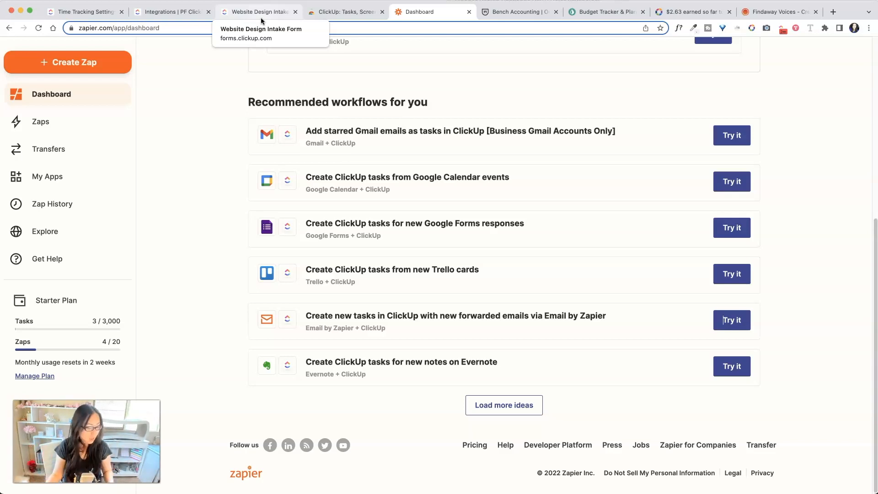
mouse_move(750, 45)
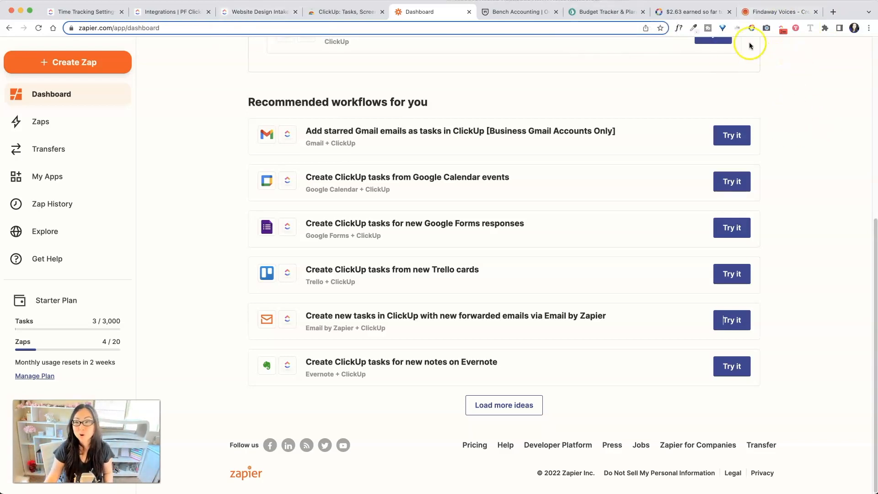
mouse_move(802, 58)
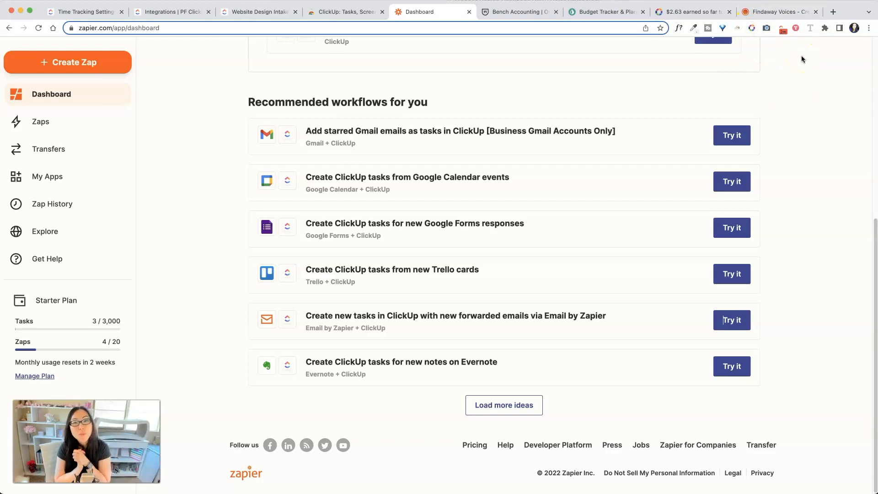